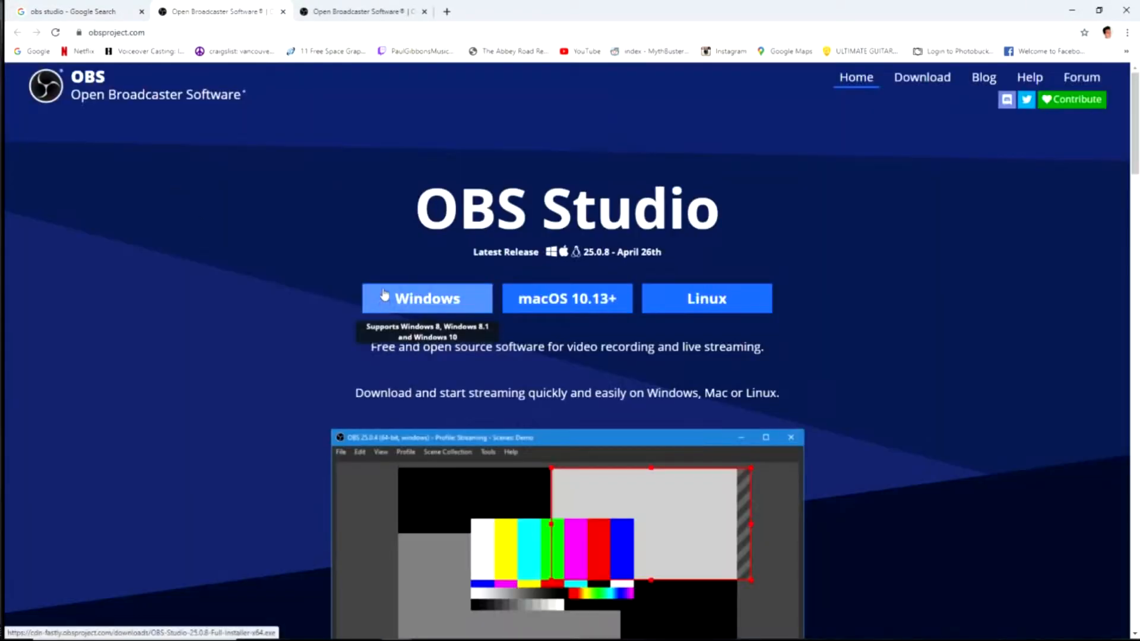
{"action": "mouse_move", "coordinate": [264, 321]}
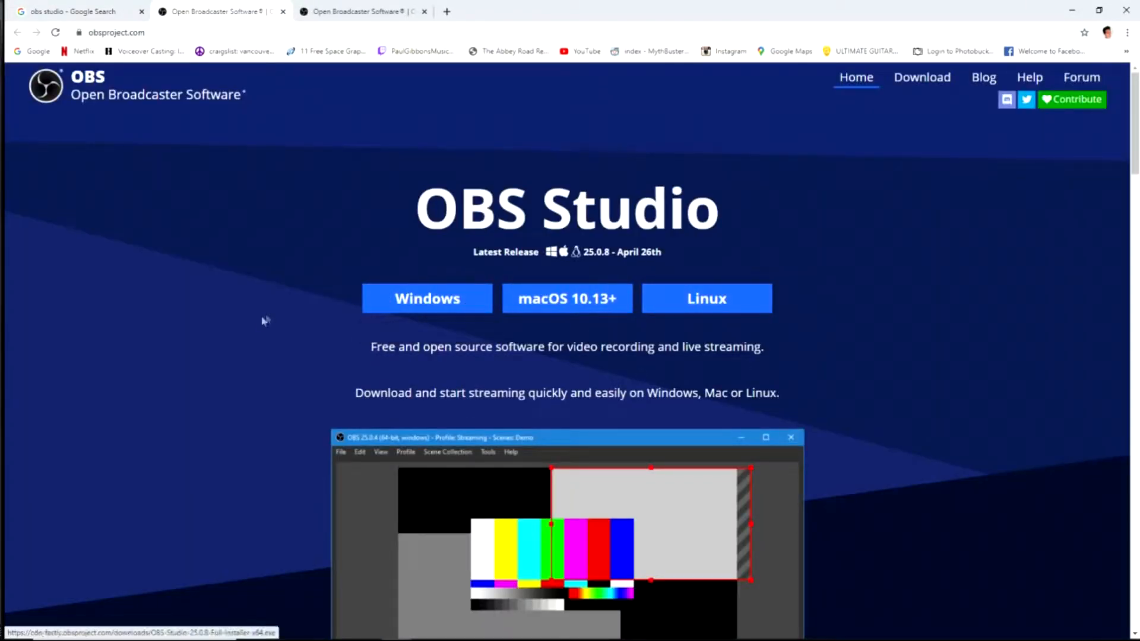
{"action": "mouse_move", "coordinate": [329, 198]}
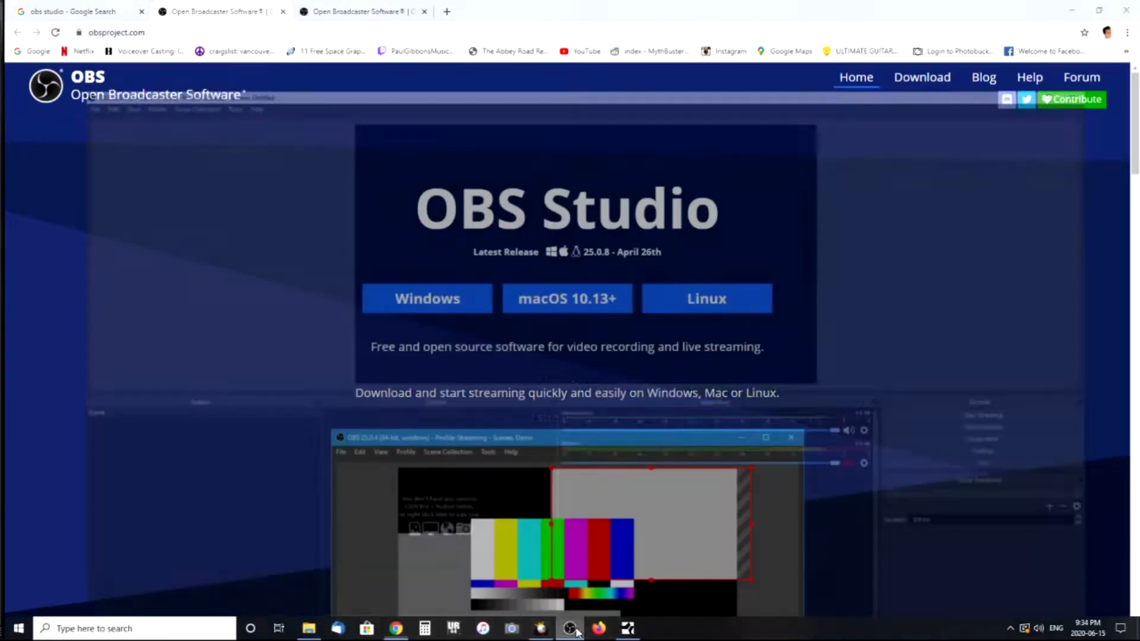
Step: Launch OBS Studio from the Windows taskbar
{"action": "left_click", "coordinate": [570, 628]}
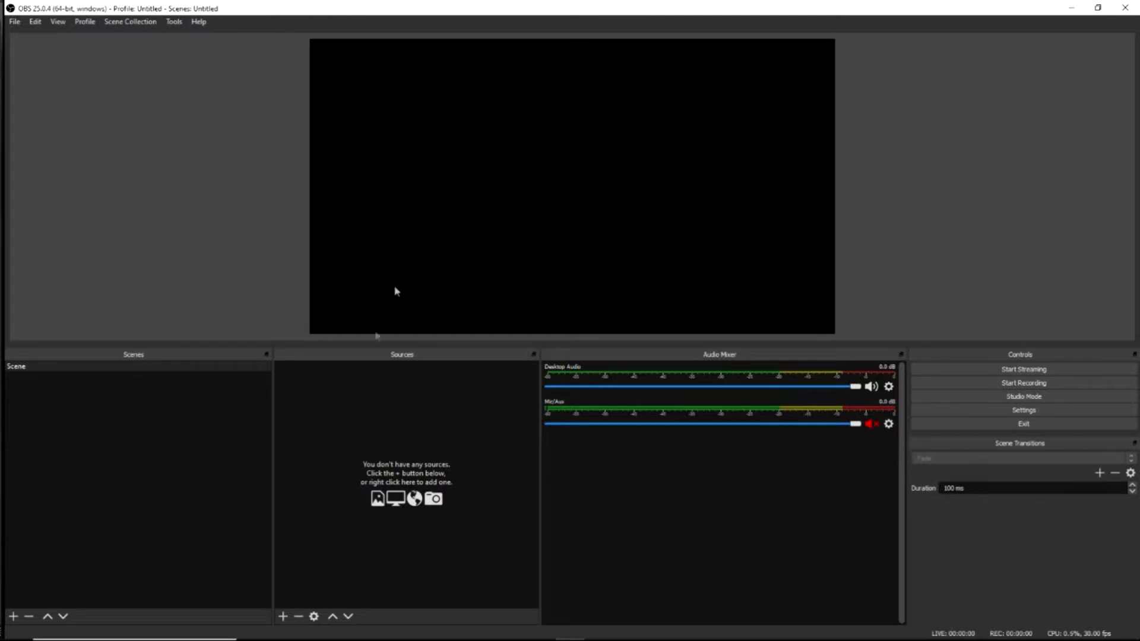
{"action": "mouse_move", "coordinate": [388, 389]}
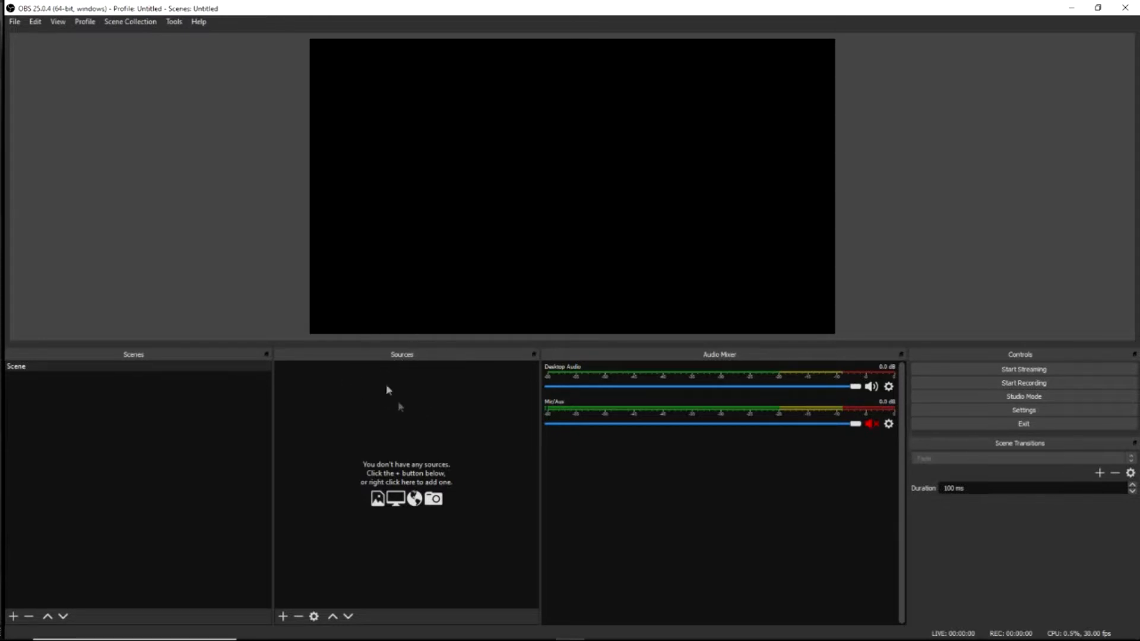
Step: Add a Video Capture Device source named 'Gopro' from the Sources panel
{"action": "right_click", "coordinate": [388, 389]}
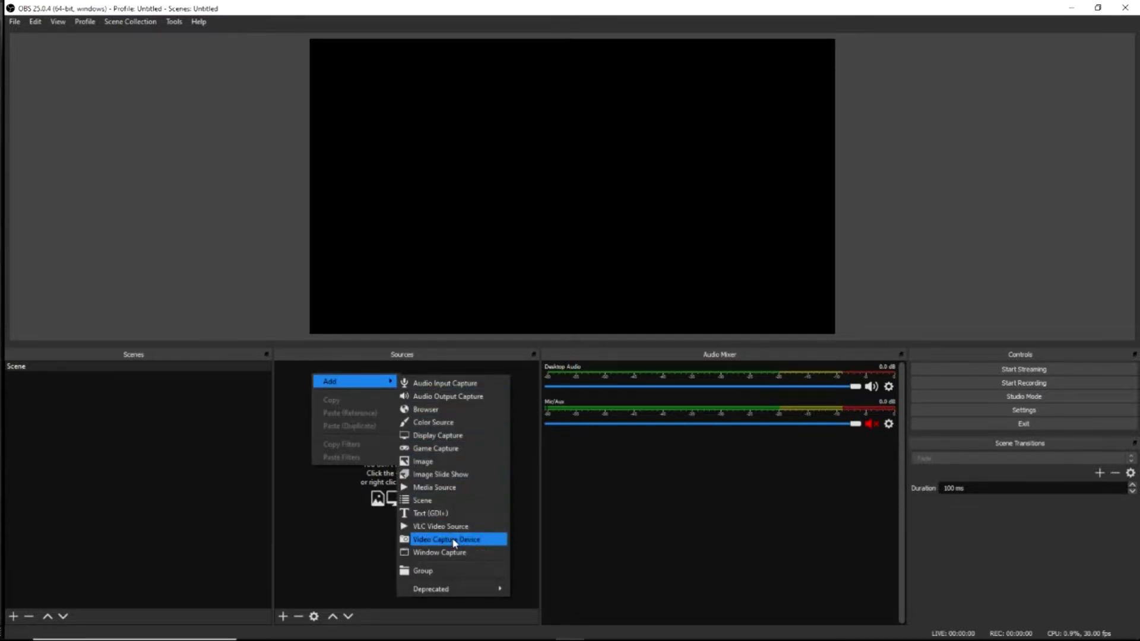
{"action": "left_click", "coordinate": [446, 539]}
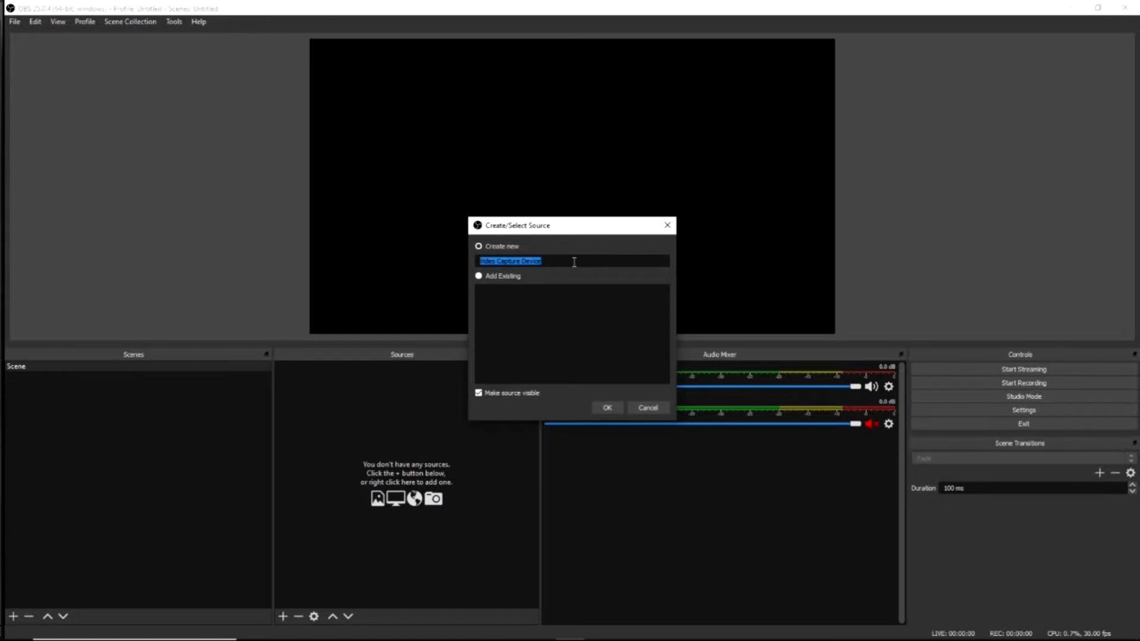
{"action": "type", "text": "Gopro"}
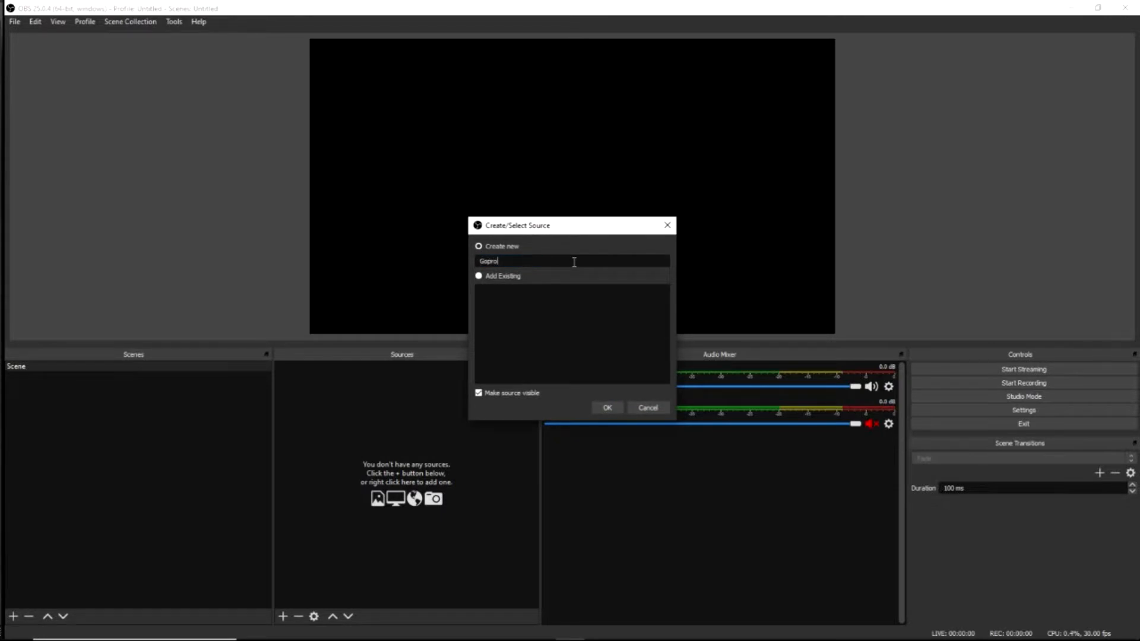
{"action": "left_click", "coordinate": [607, 407]}
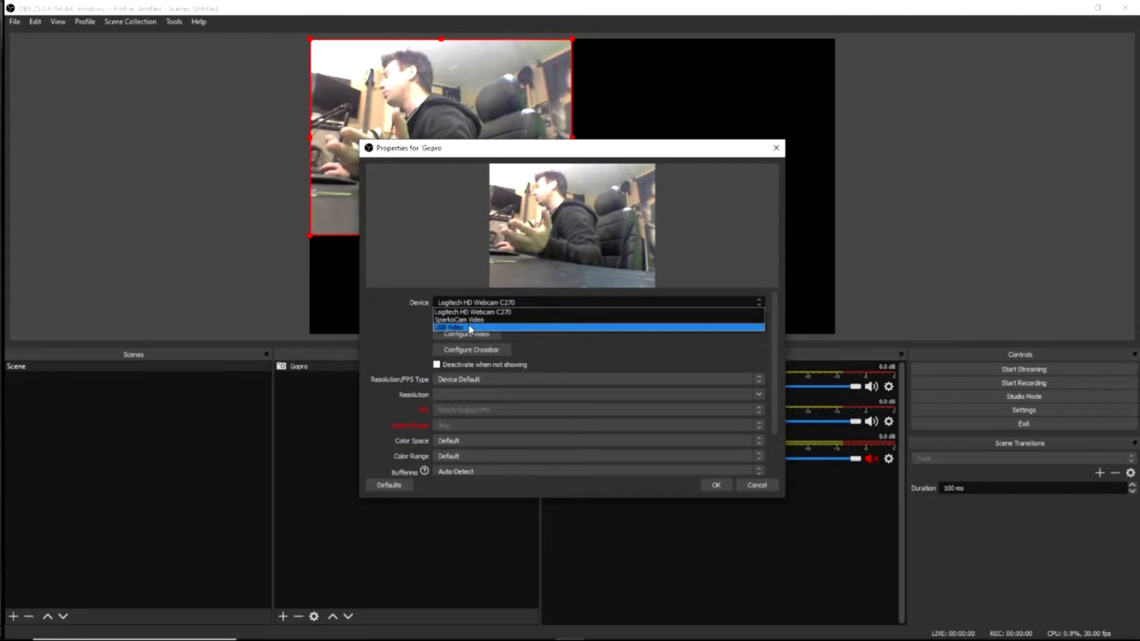
Step: Set the Gopro device to USB Video with a custom 1280x720 resolution
{"action": "left_click", "coordinate": [450, 327]}
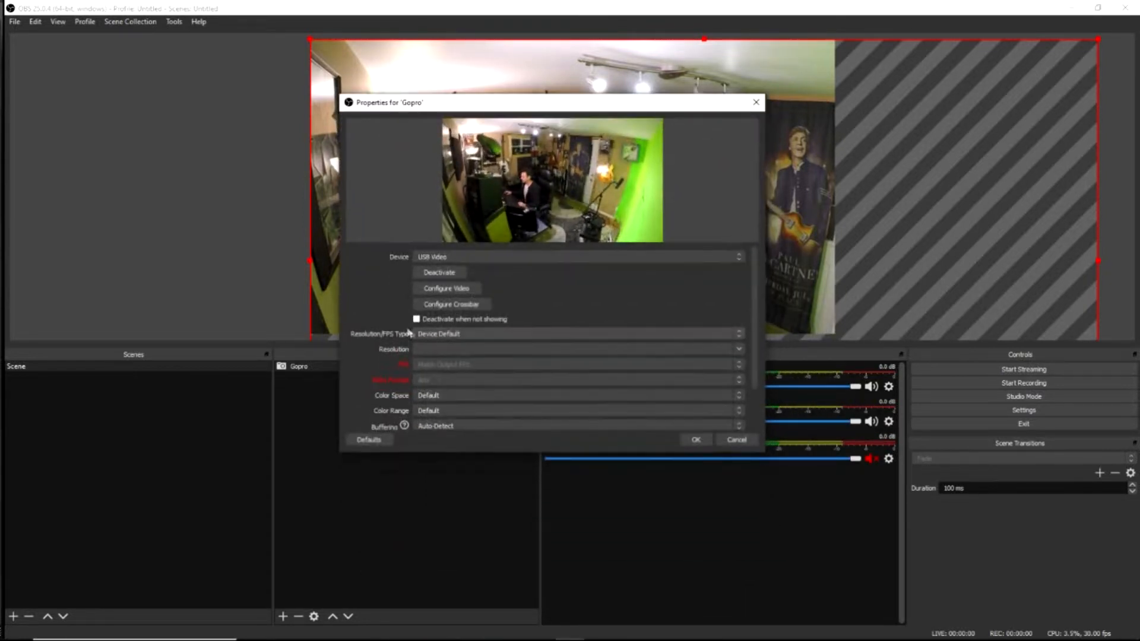
{"action": "left_click", "coordinate": [577, 334]}
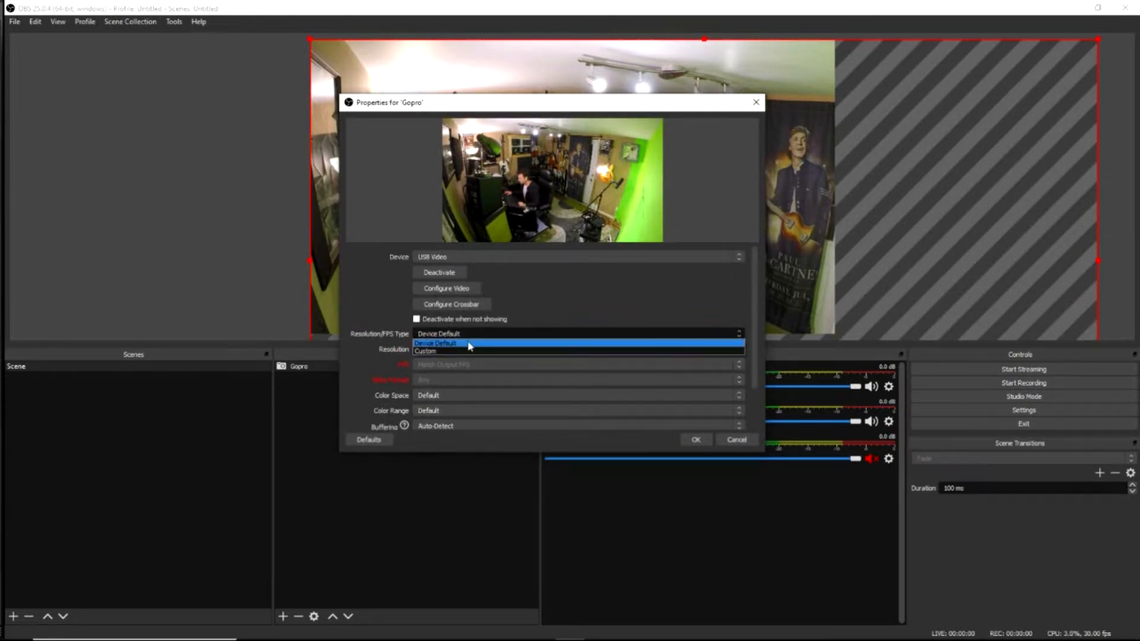
{"action": "left_click", "coordinate": [425, 351]}
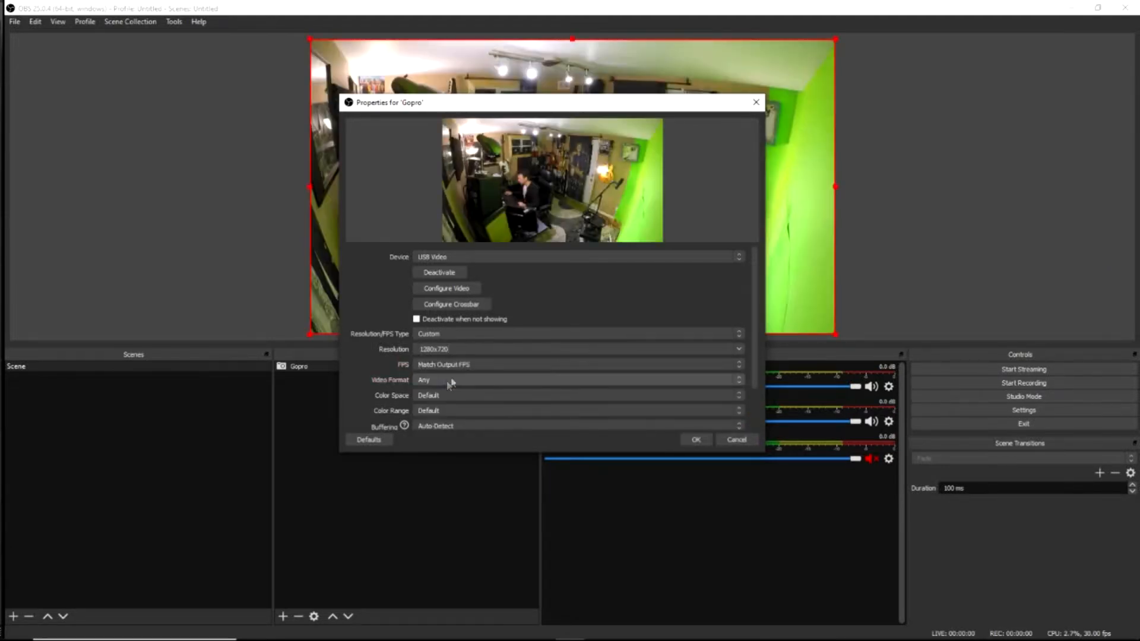
{"action": "left_click", "coordinate": [694, 439]}
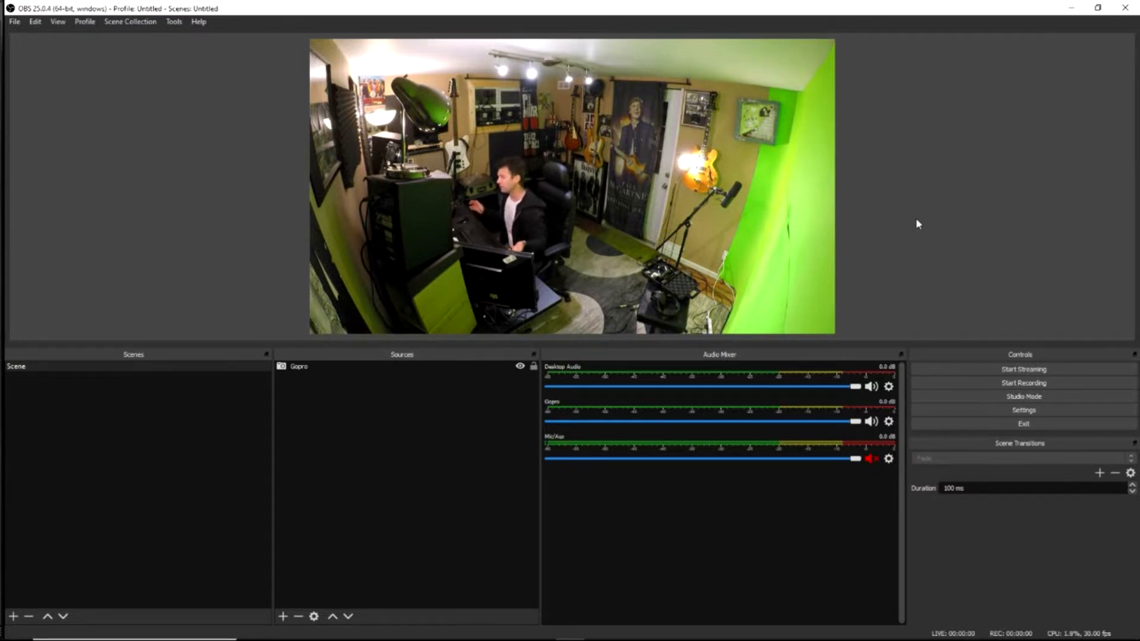
{"action": "mouse_move", "coordinate": [1013, 192]}
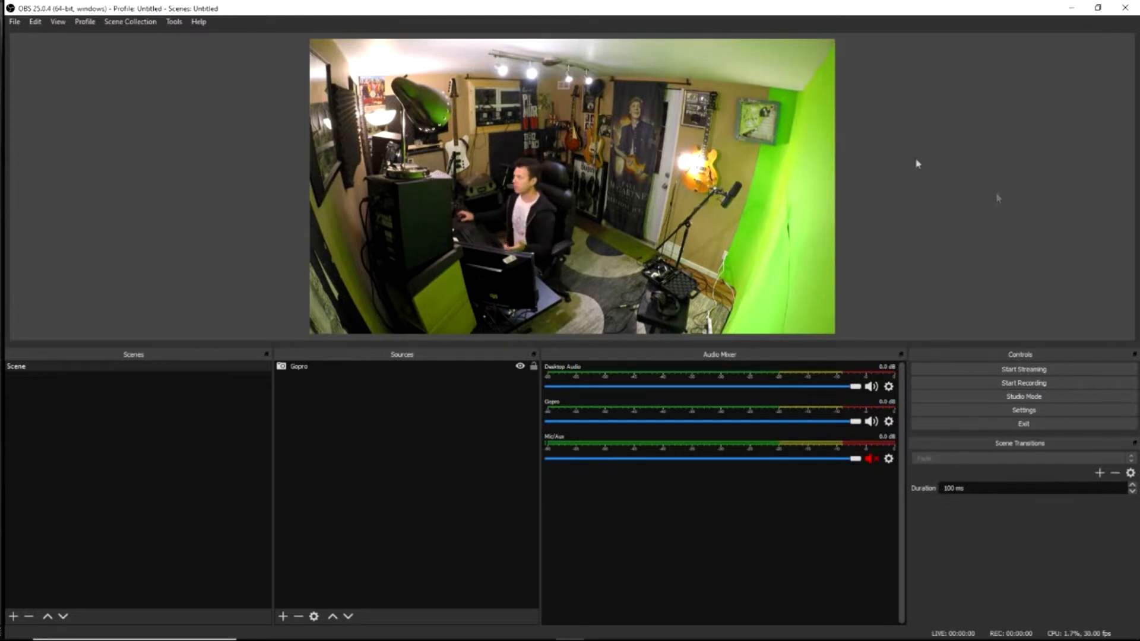
{"action": "mouse_move", "coordinate": [173, 93]}
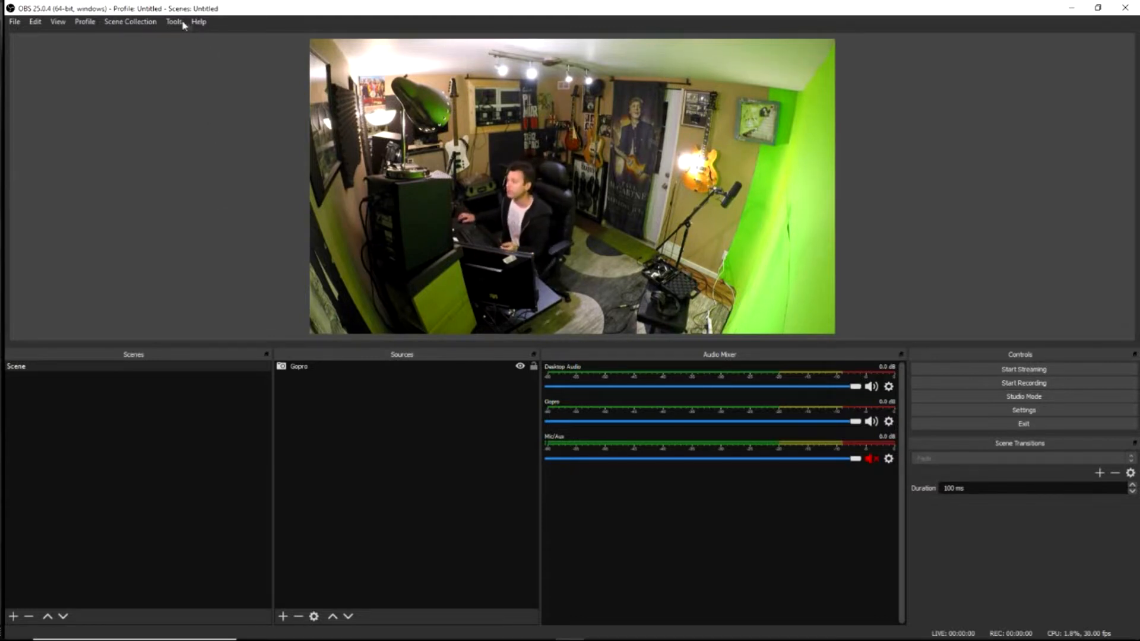
Step: Launch the Auto-Configuration Wizard from Tools and choose to optimize for streaming
{"action": "left_click", "coordinate": [198, 21]}
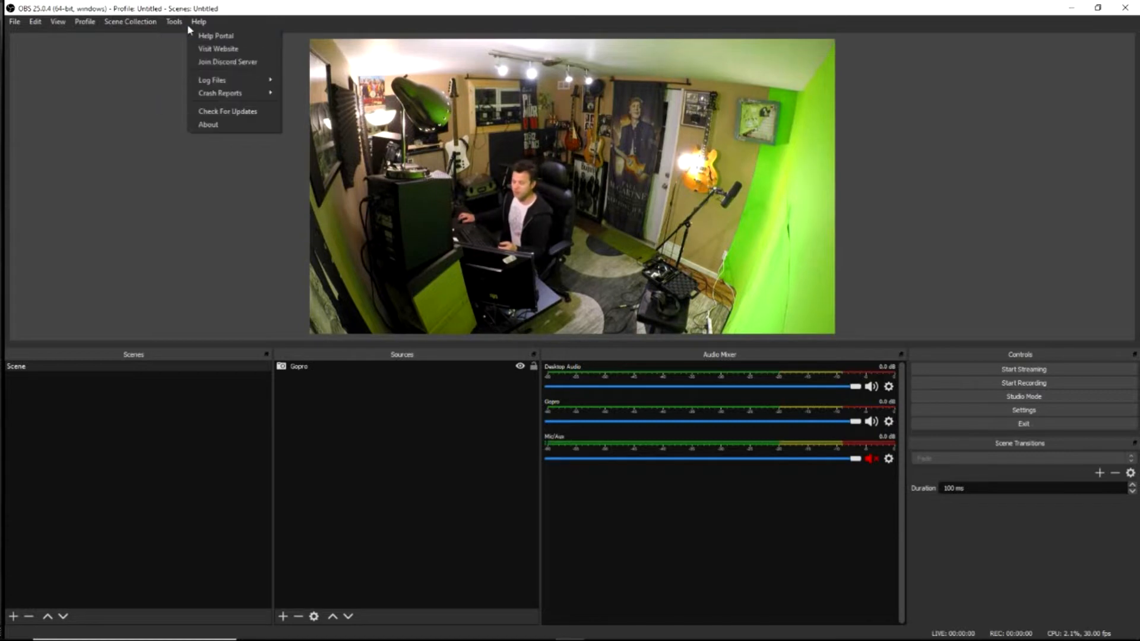
{"action": "left_click", "coordinate": [174, 21]}
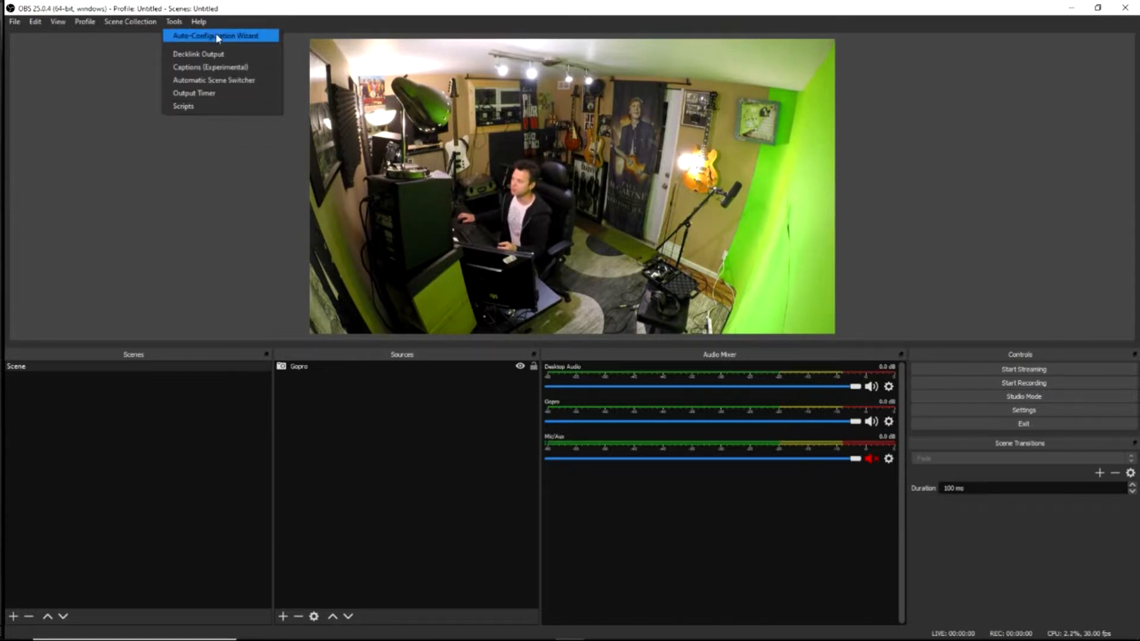
{"action": "left_click", "coordinate": [215, 36]}
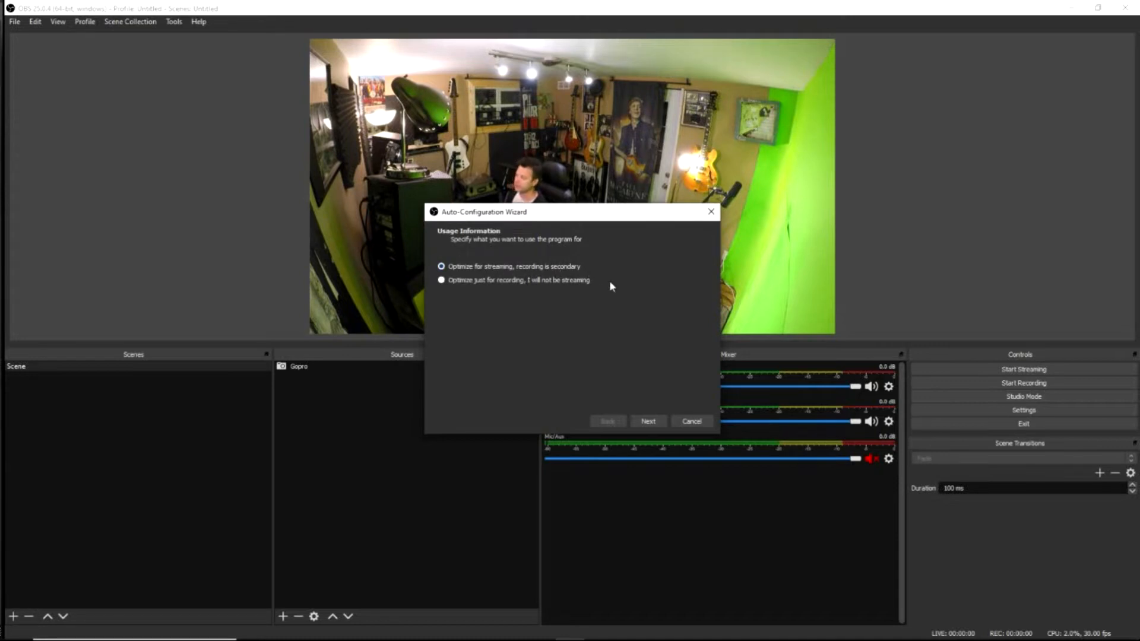
{"action": "mouse_move", "coordinate": [551, 293]}
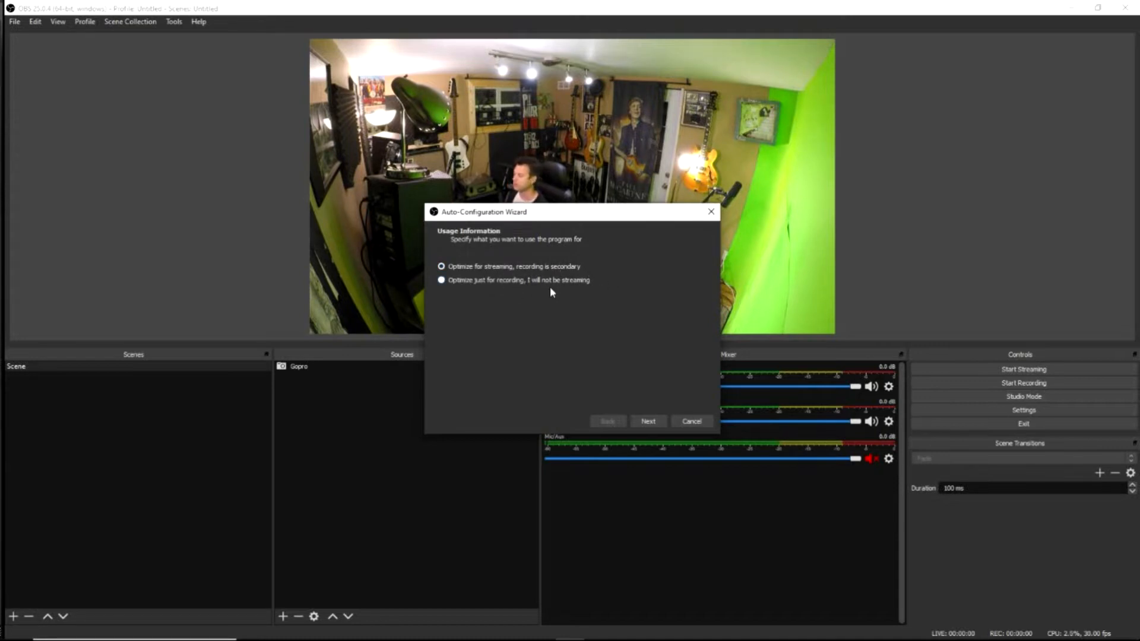
{"action": "left_click", "coordinate": [441, 266]}
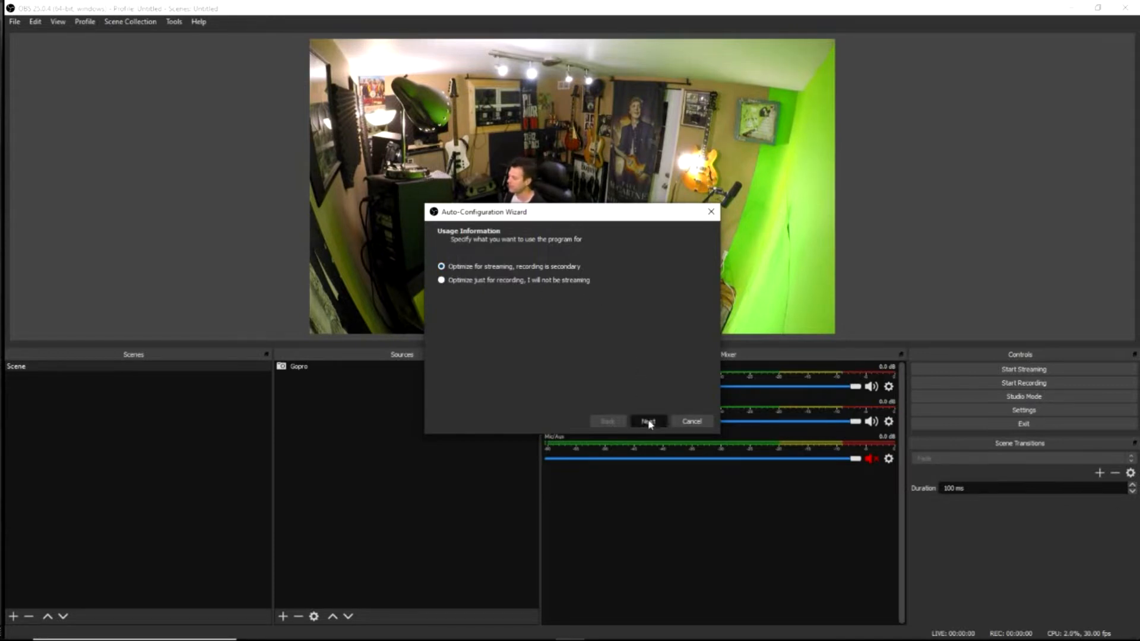
{"action": "left_click", "coordinate": [647, 421]}
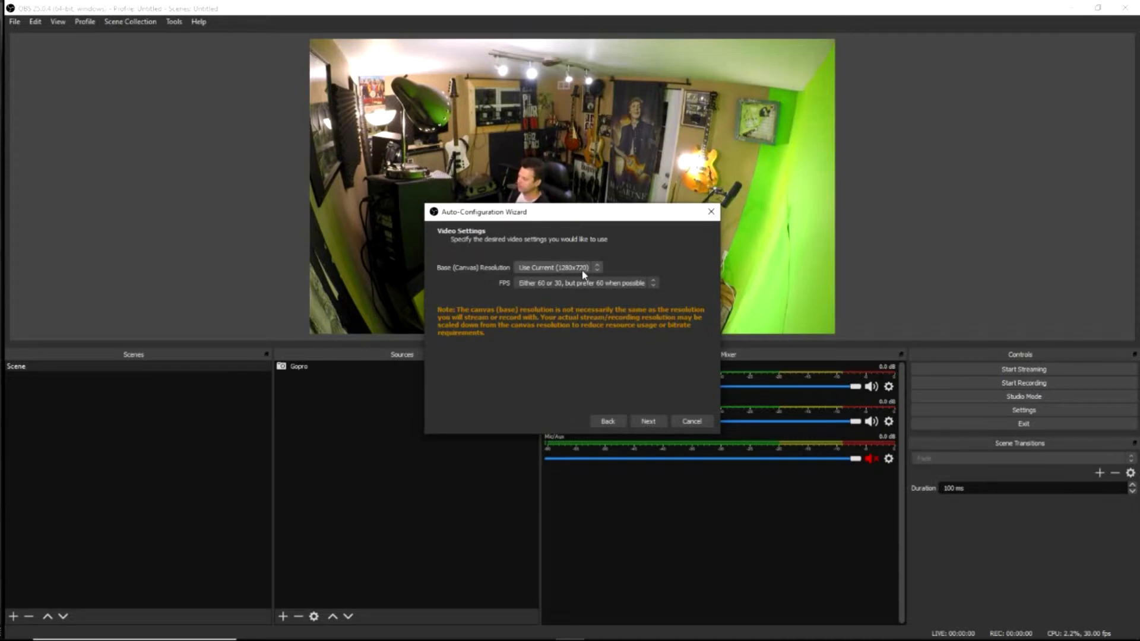
{"action": "mouse_move", "coordinate": [554, 291]}
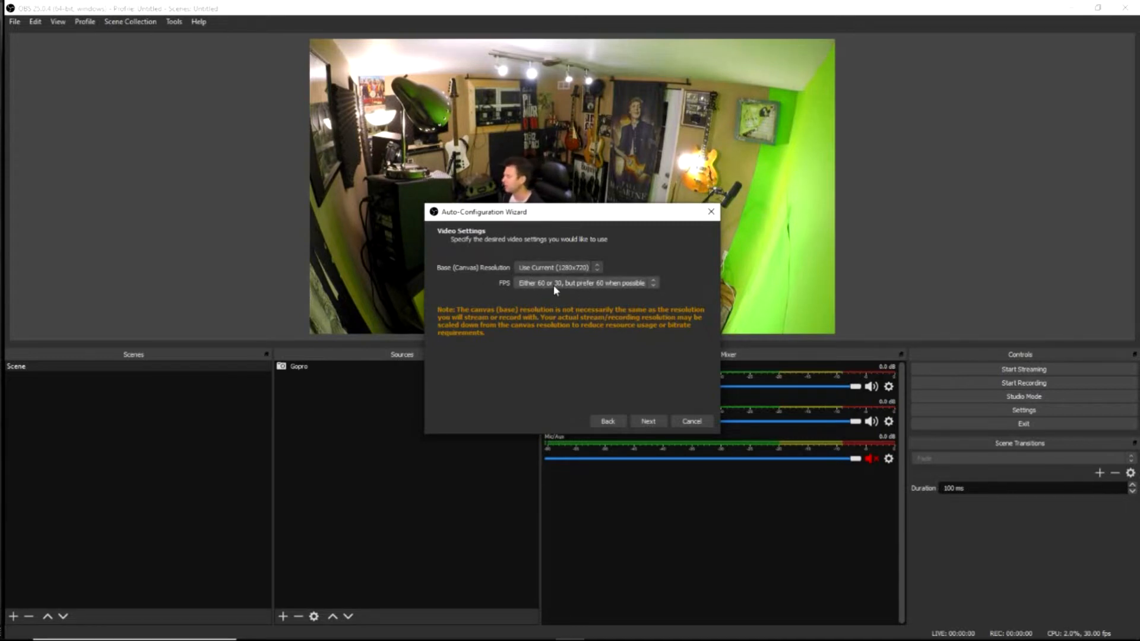
Step: Keep the 1280x720 canvas at 30 FPS and continue
{"action": "left_click", "coordinate": [586, 283]}
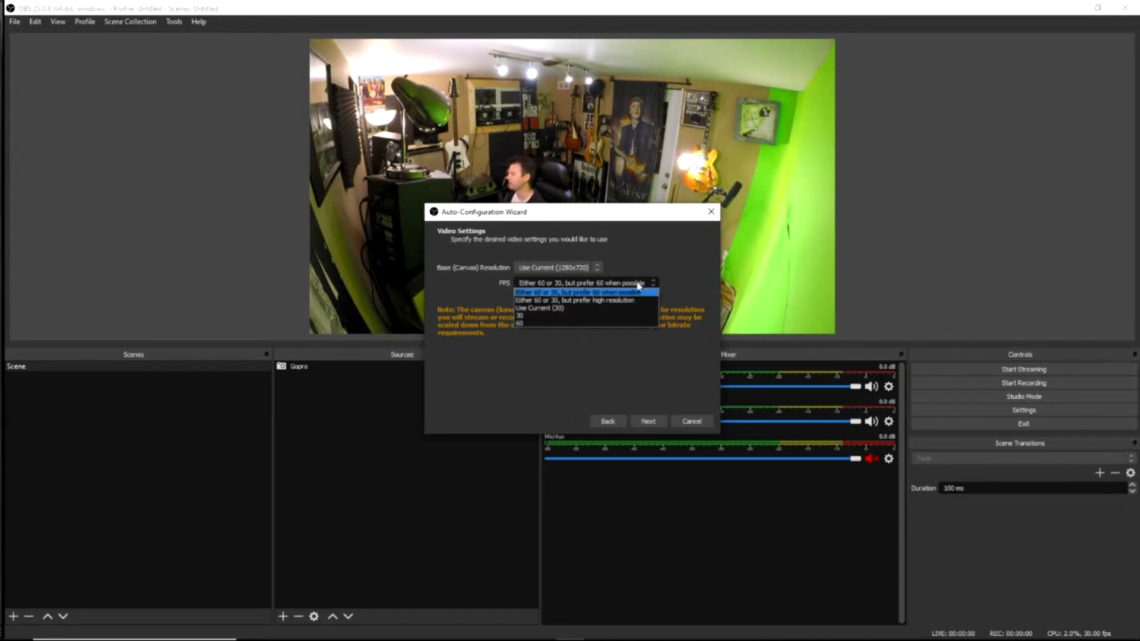
{"action": "left_click", "coordinate": [538, 307]}
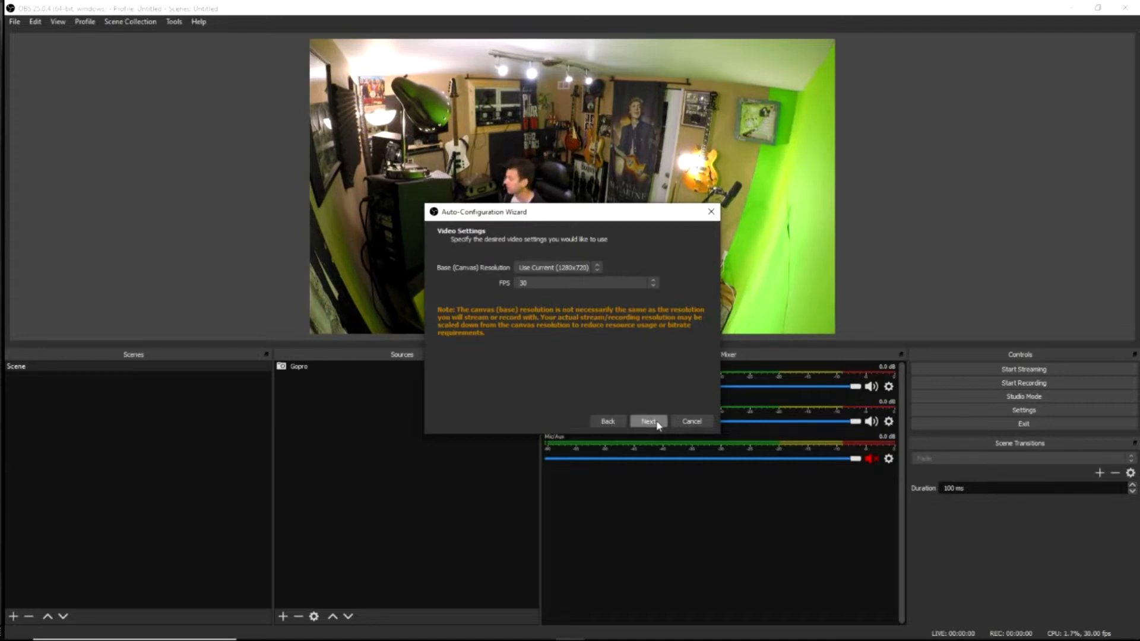
{"action": "left_click", "coordinate": [648, 422]}
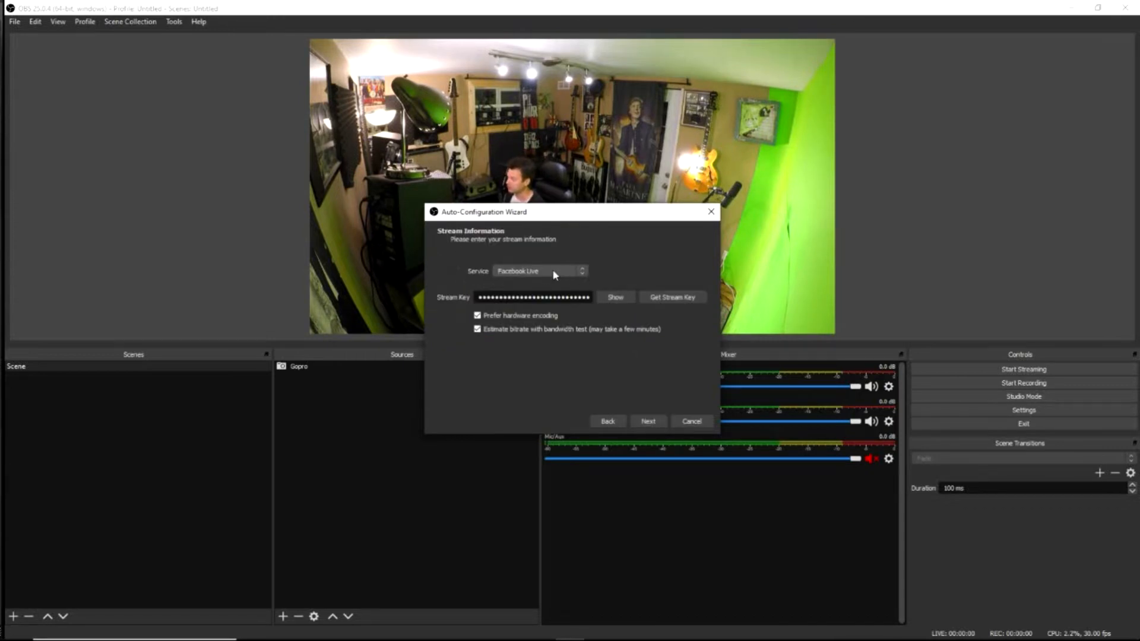
Step: Keep Facebook Live as the service, show all services, and clear the old stream key
{"action": "left_click", "coordinate": [538, 271]}
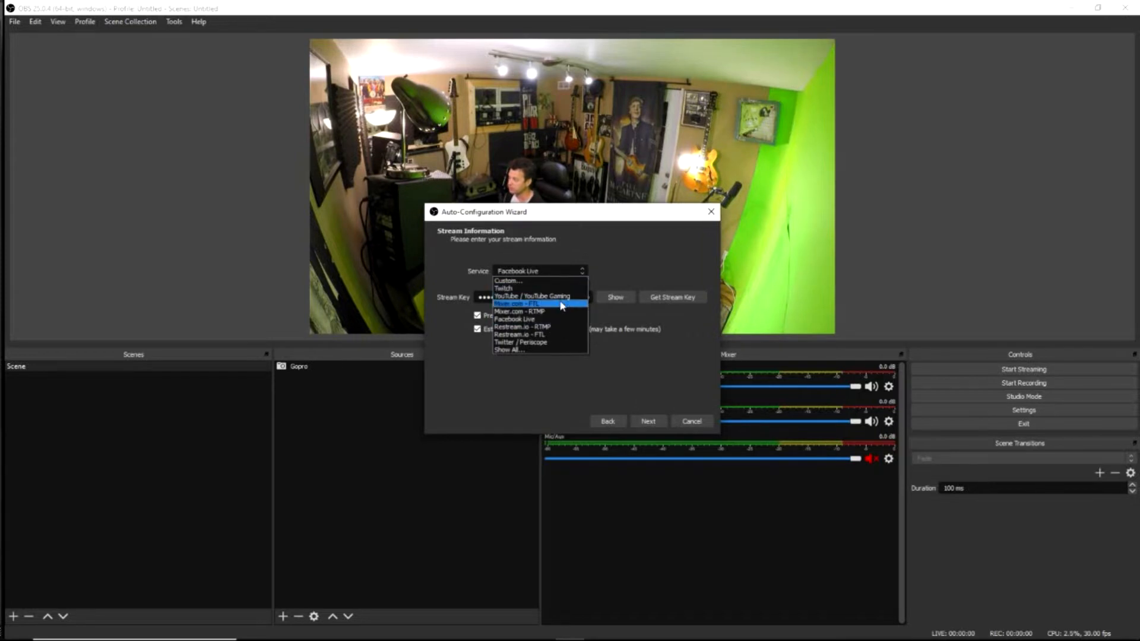
{"action": "mouse_move", "coordinate": [561, 350]}
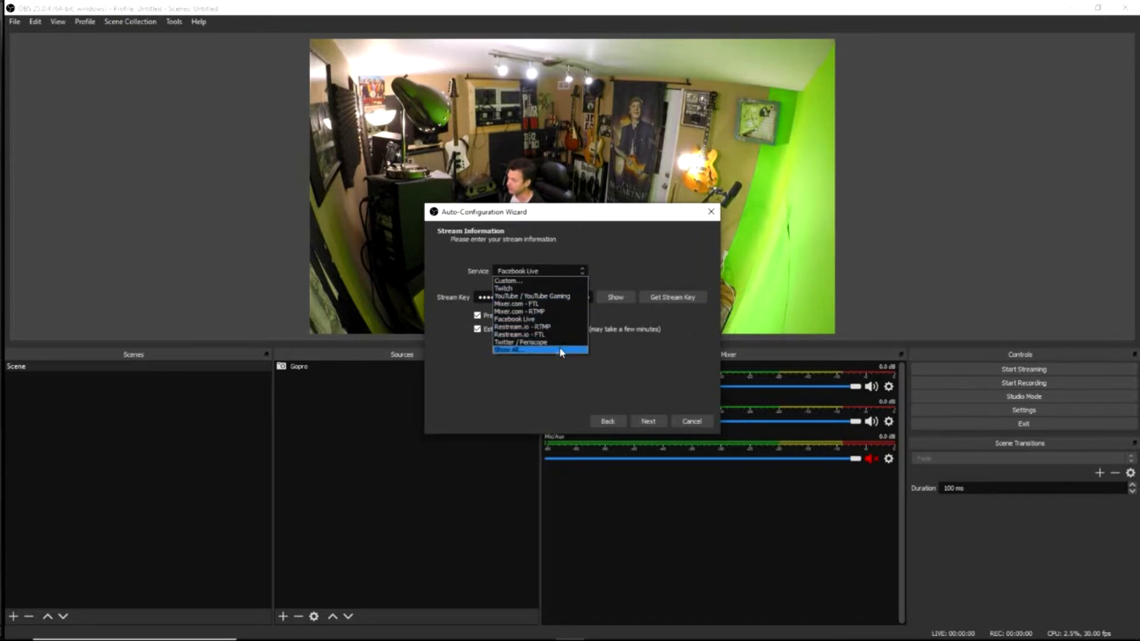
{"action": "left_click", "coordinate": [518, 271]}
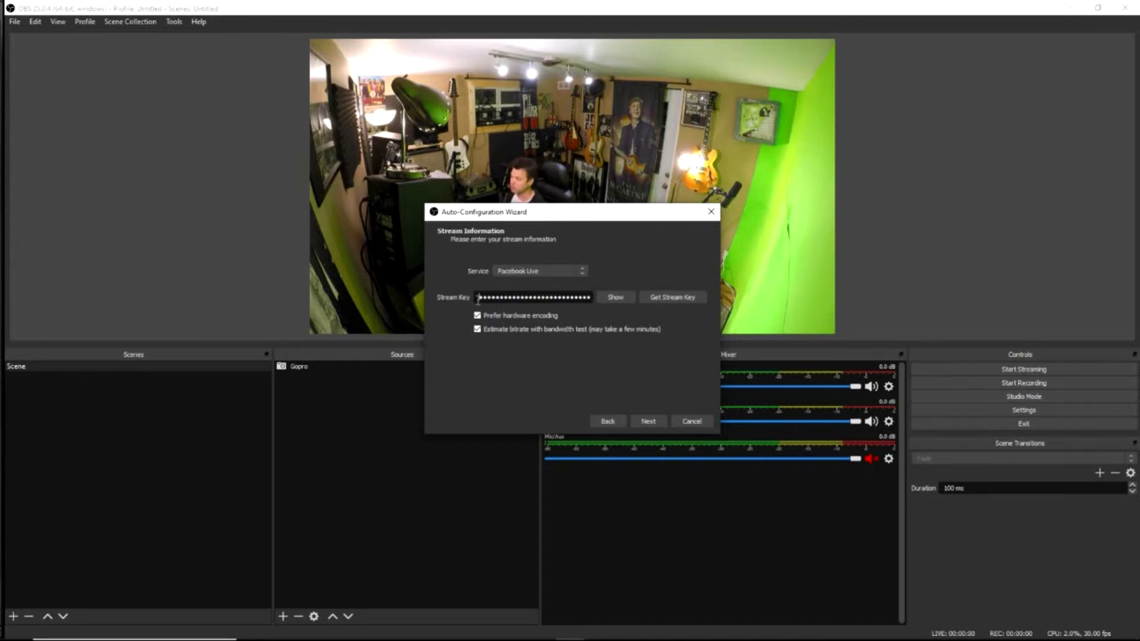
{"action": "left_click", "coordinate": [533, 297]}
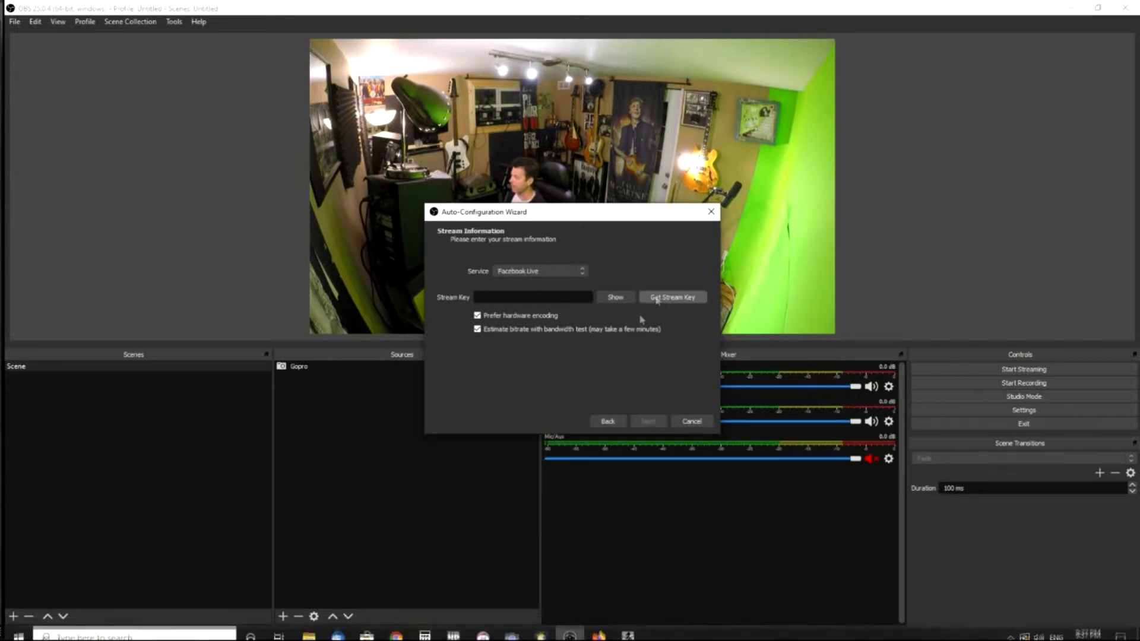
{"action": "mouse_move", "coordinate": [671, 297]}
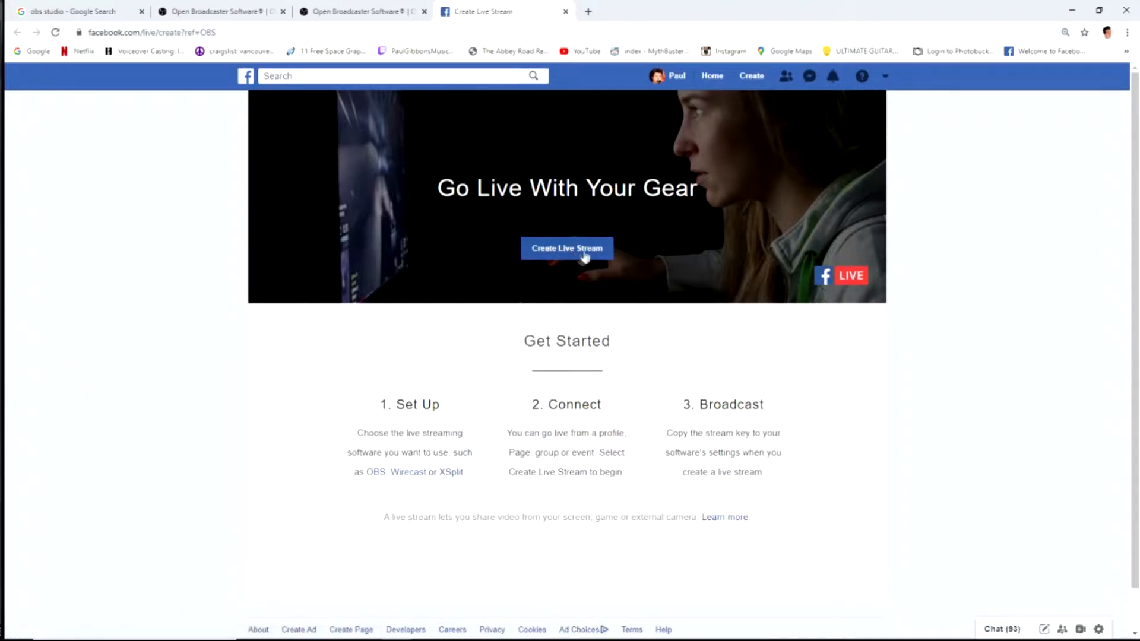
{"action": "mouse_move", "coordinate": [589, 243]}
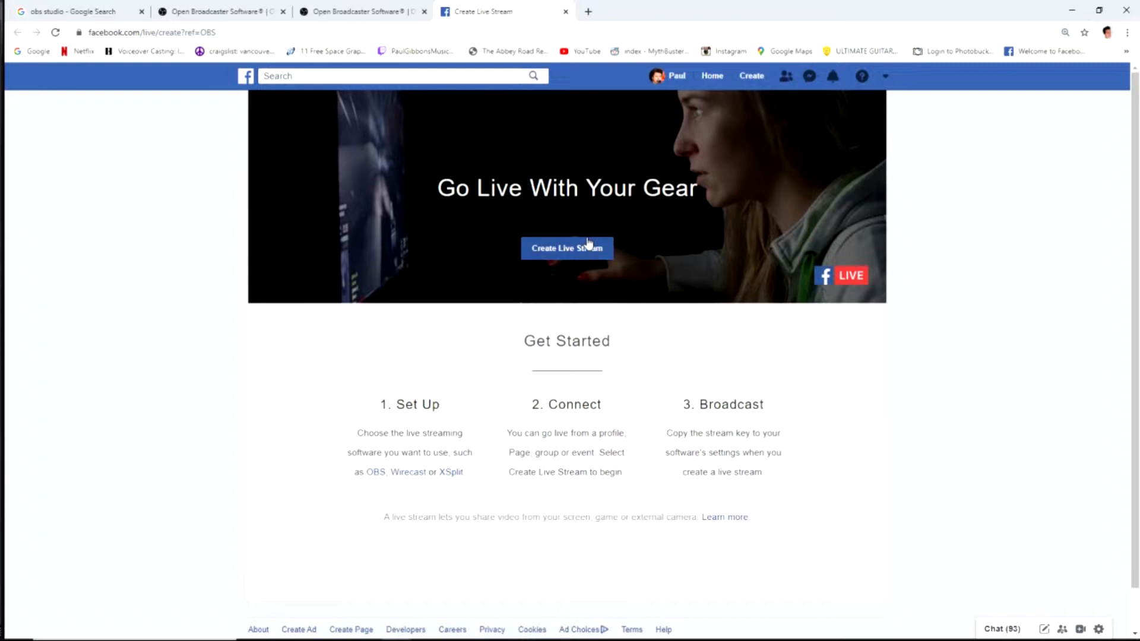
Step: Create a Facebook live stream using a stream key, then copy the persistent key
{"action": "left_click", "coordinate": [566, 249]}
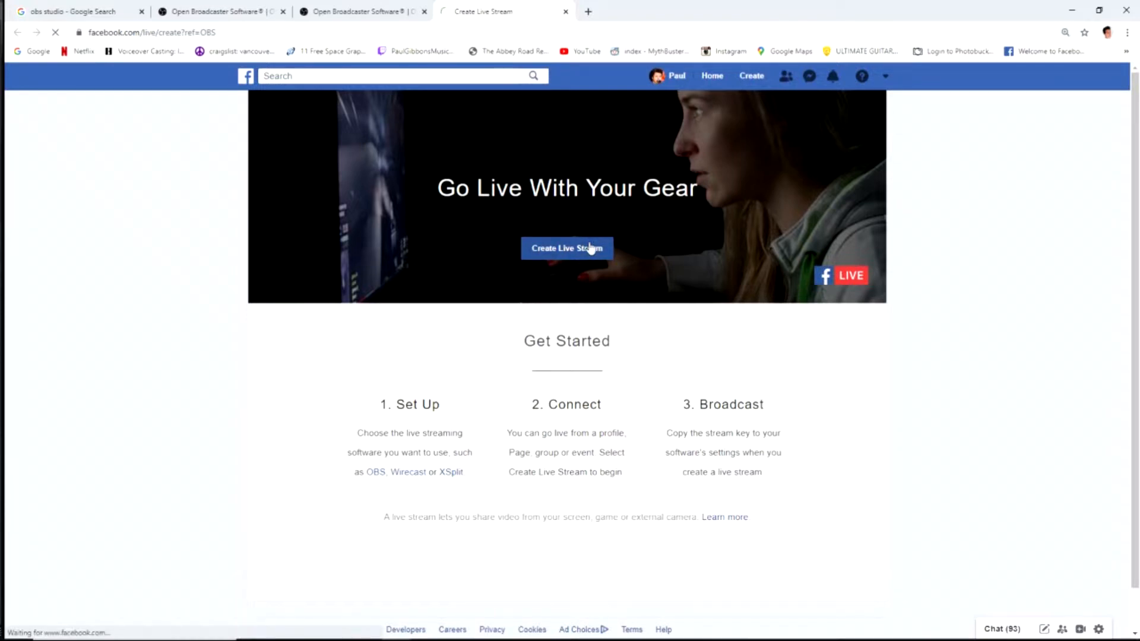
{"action": "left_click", "coordinate": [567, 249]}
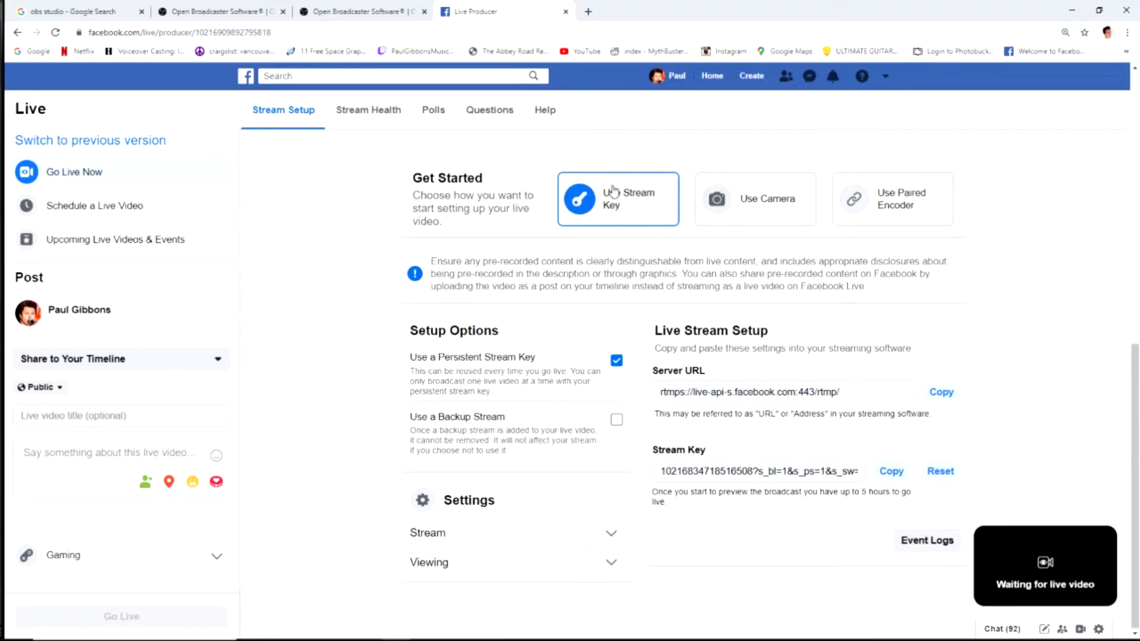
{"action": "mouse_move", "coordinate": [698, 147]}
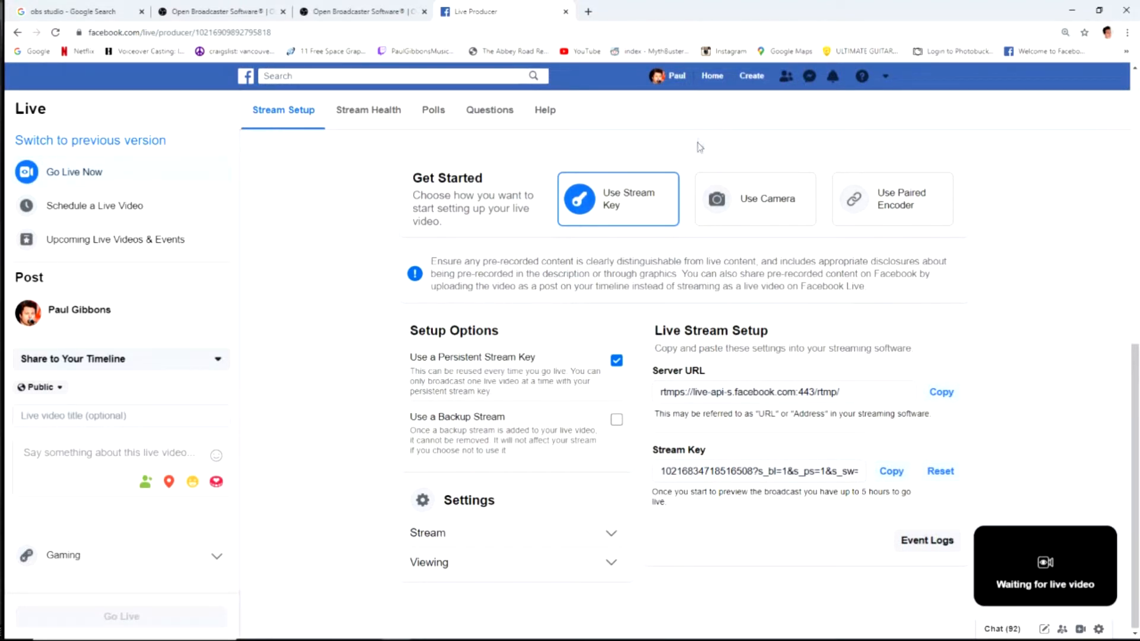
{"action": "mouse_move", "coordinate": [752, 202]}
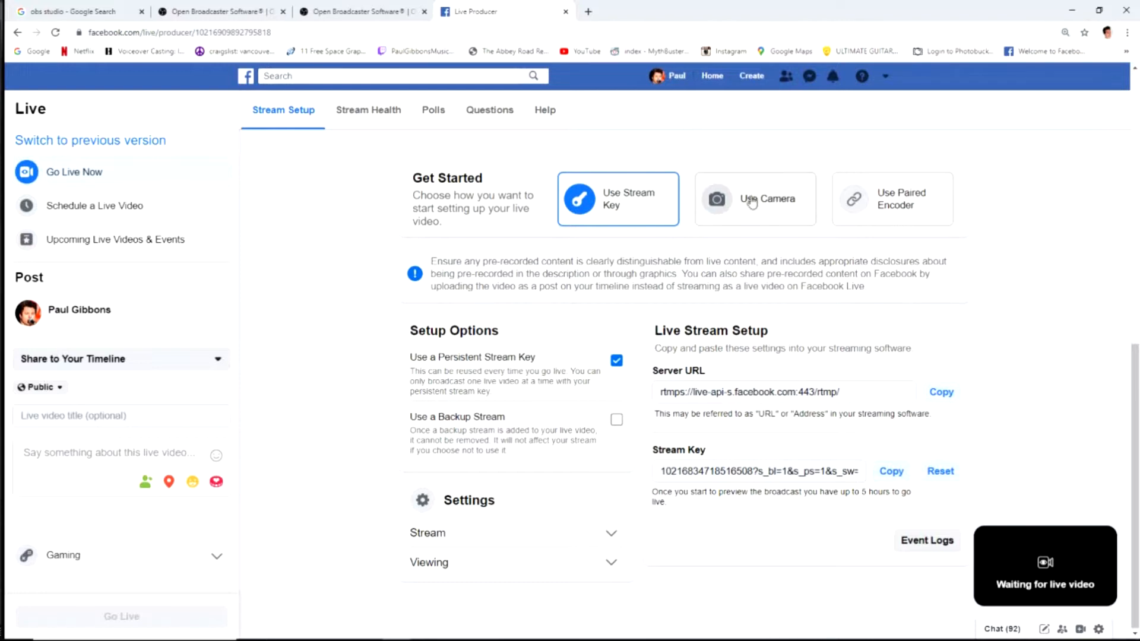
{"action": "left_click", "coordinate": [755, 199]}
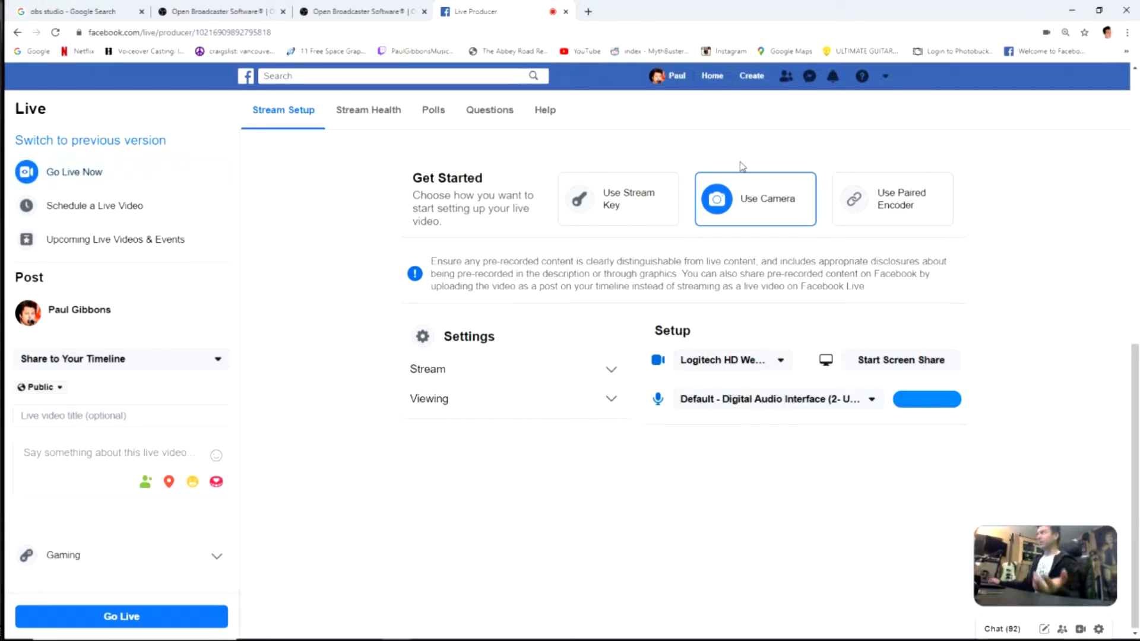
{"action": "mouse_move", "coordinate": [758, 145]}
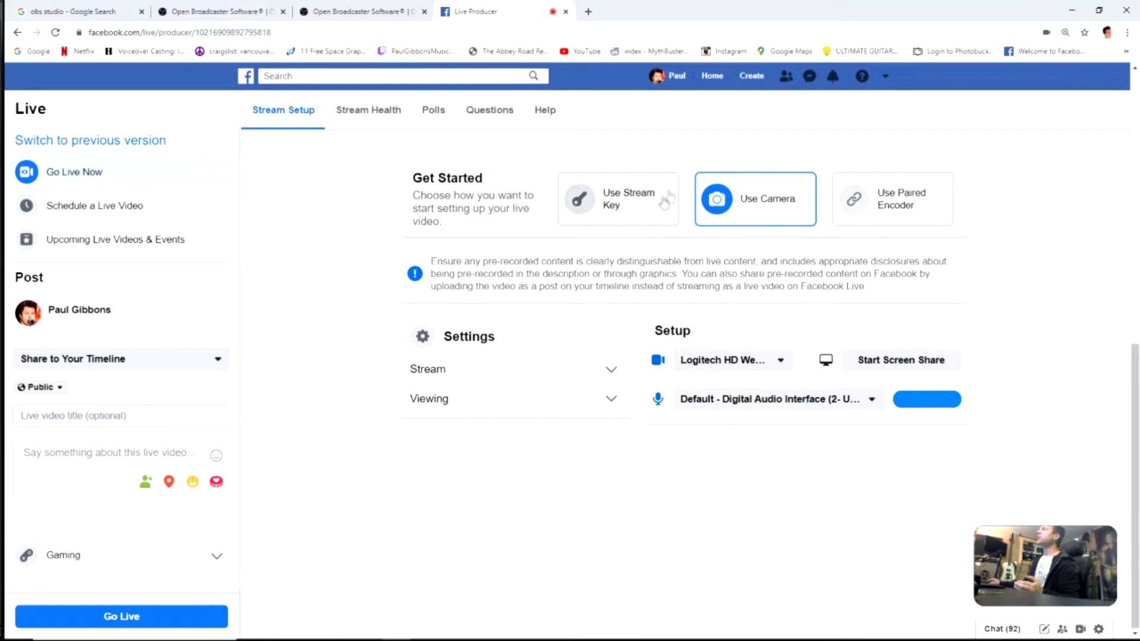
{"action": "left_click", "coordinate": [617, 198]}
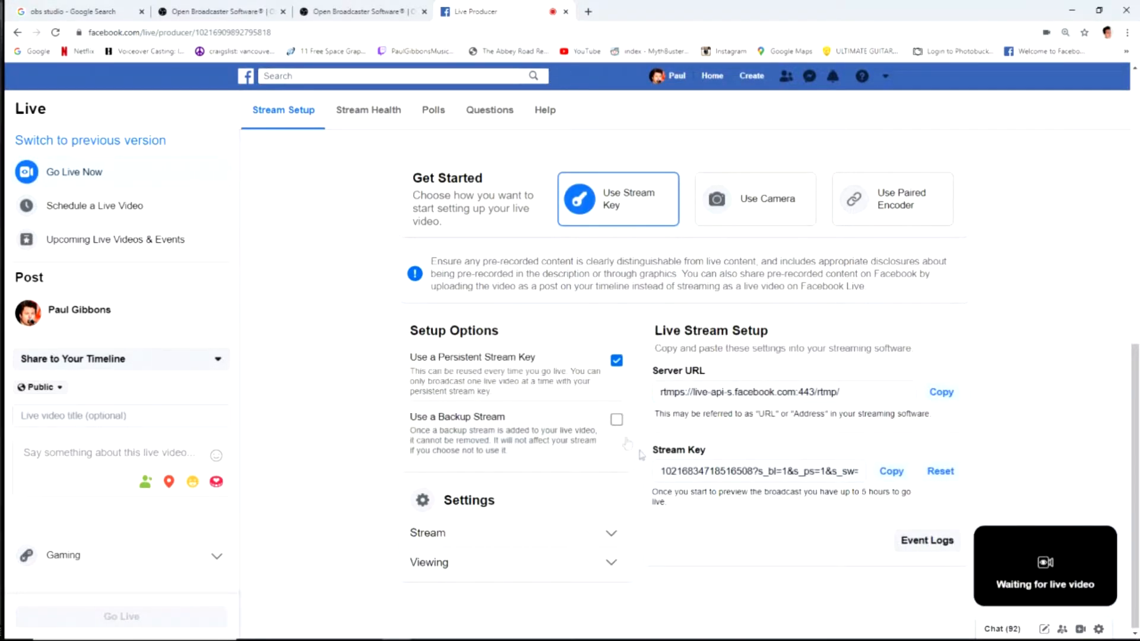
{"action": "double_click", "coordinate": [678, 450]}
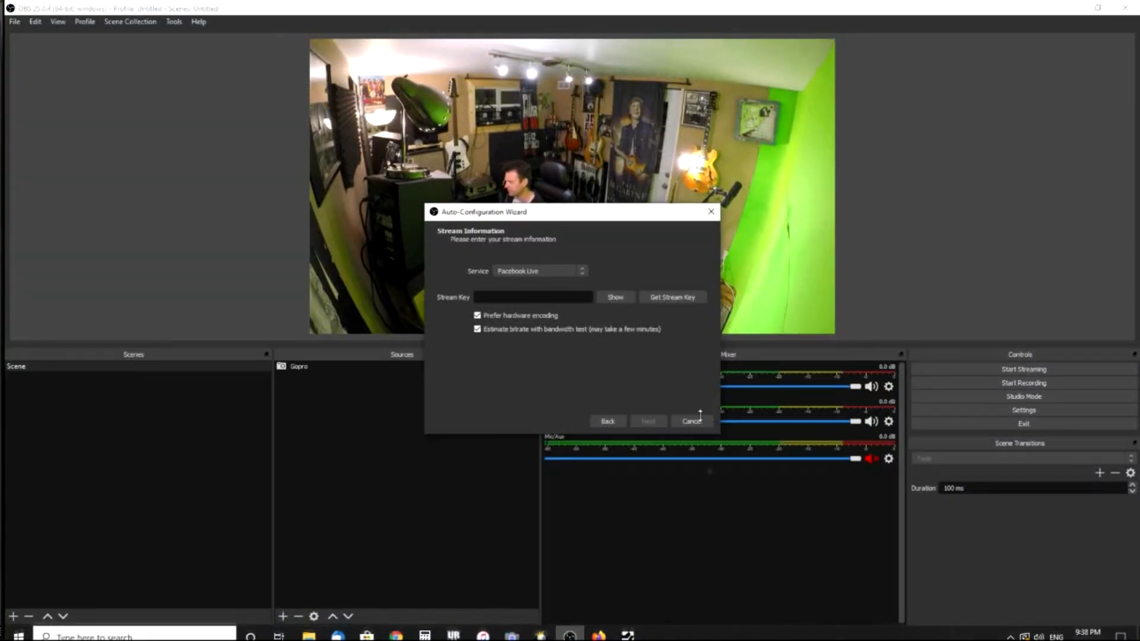
Step: Paste the Facebook stream key, run the bandwidth test, and apply recommended 6000 bitrate settings
{"action": "left_click", "coordinate": [534, 296]}
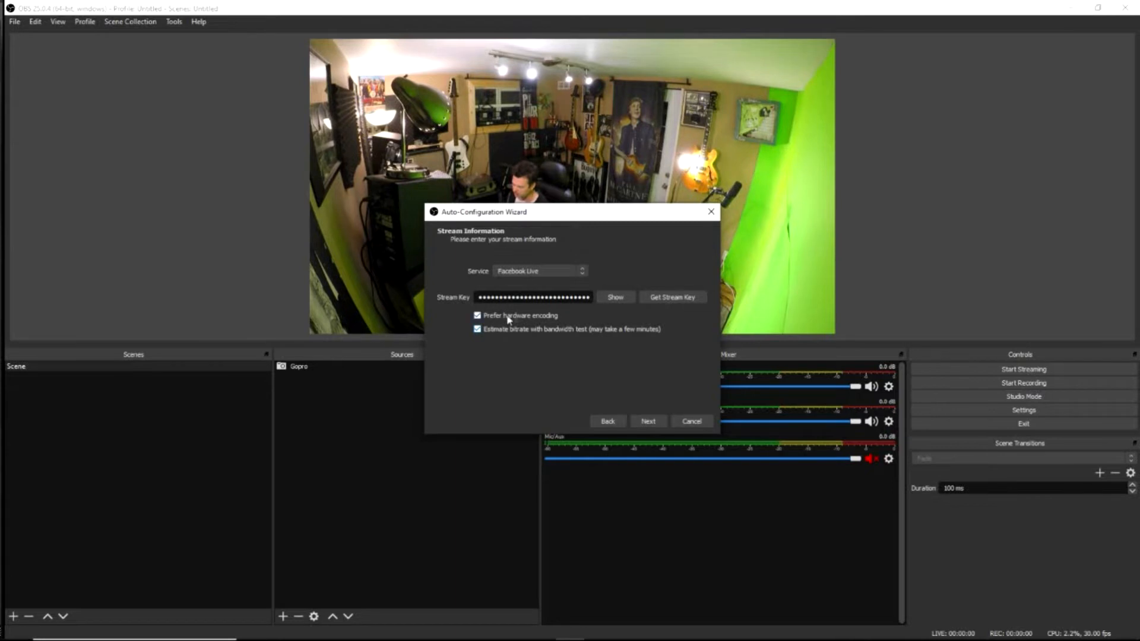
{"action": "left_click", "coordinate": [647, 421]}
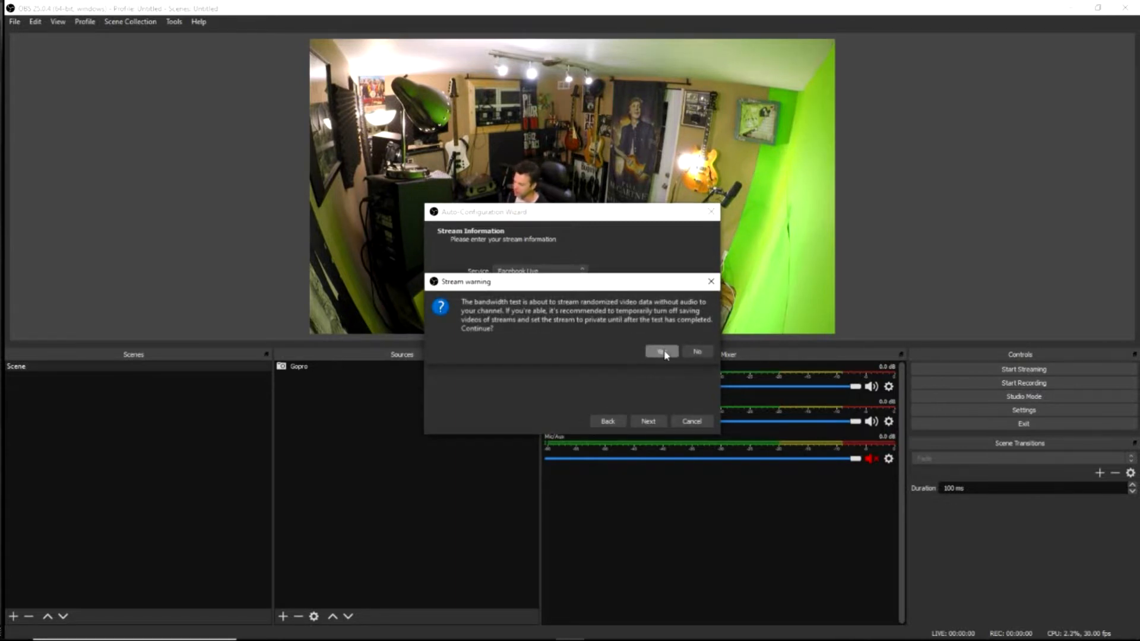
{"action": "left_click", "coordinate": [660, 352]}
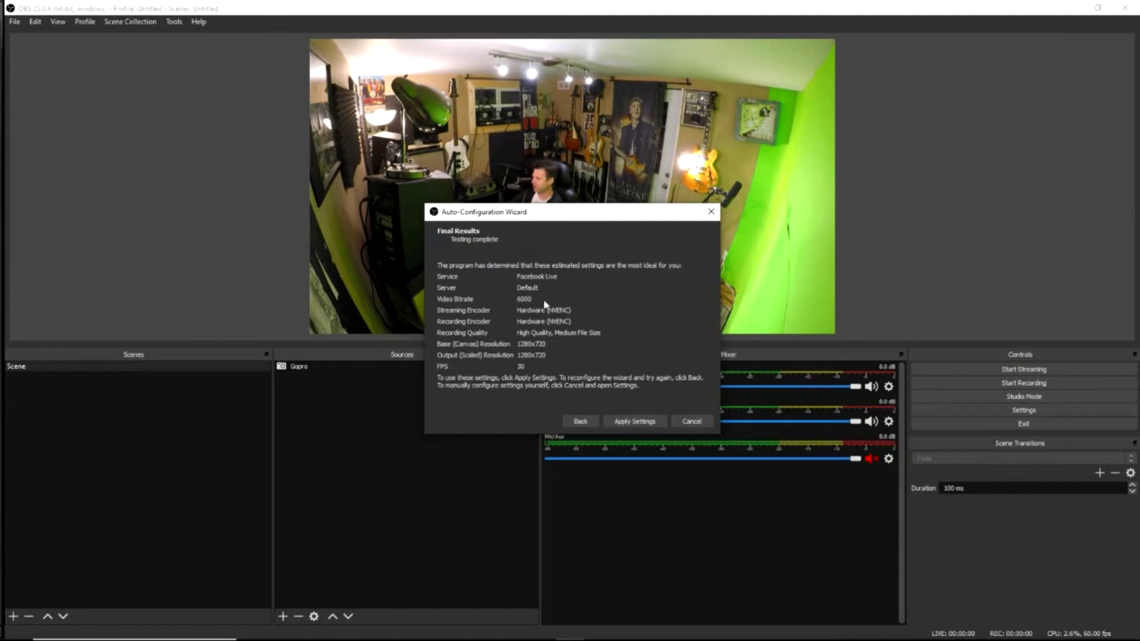
{"action": "mouse_move", "coordinate": [558, 360]}
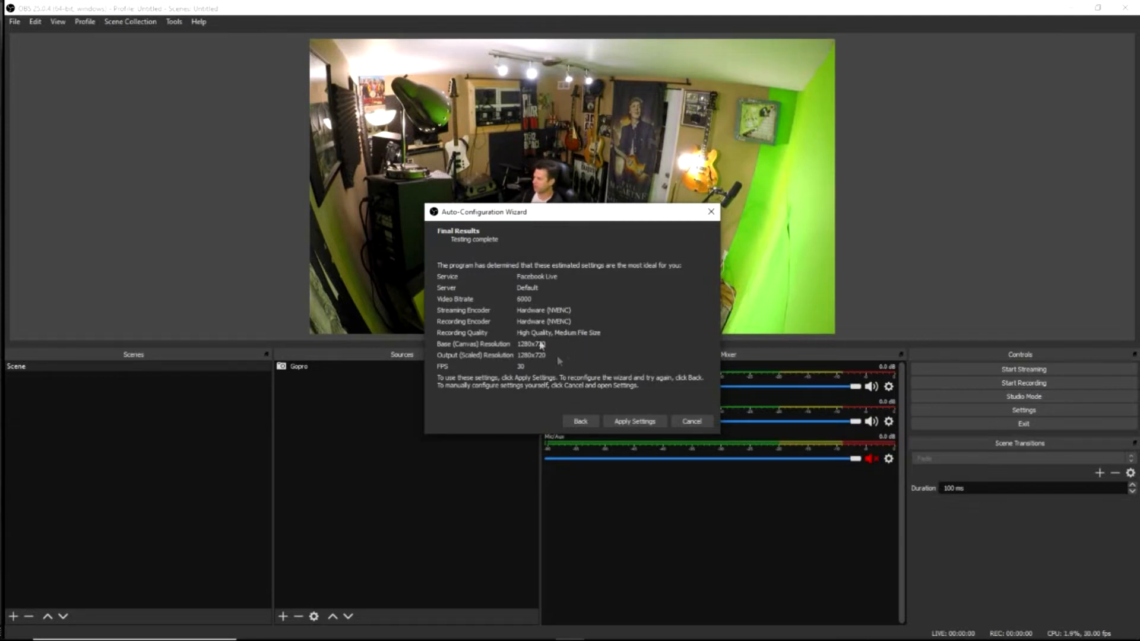
{"action": "left_click", "coordinate": [633, 422]}
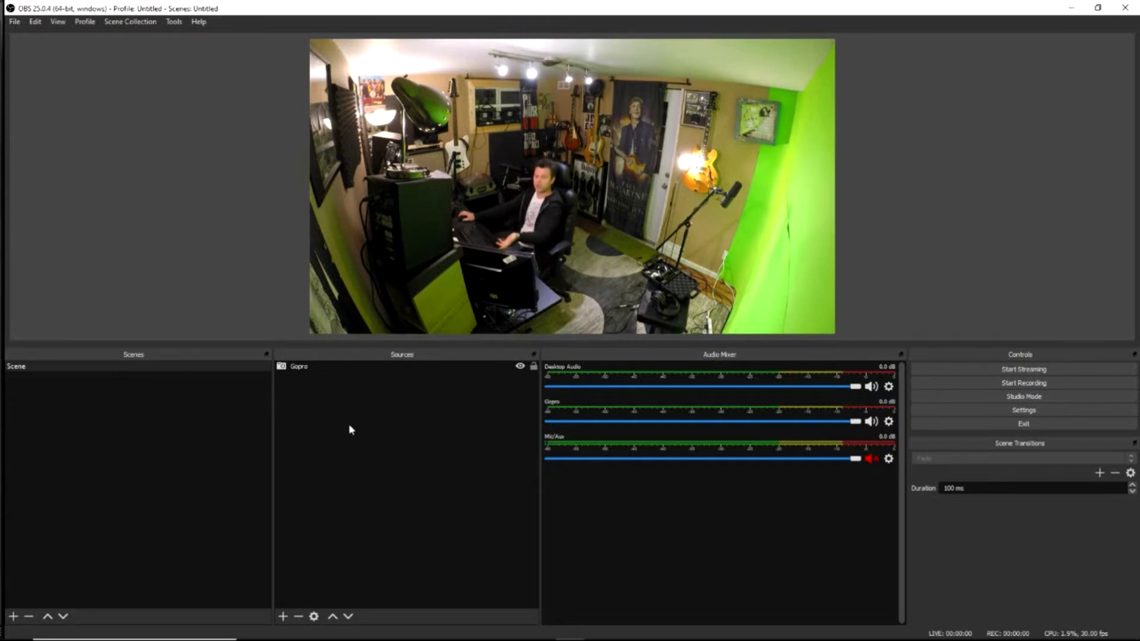
{"action": "mouse_move", "coordinate": [316, 398]}
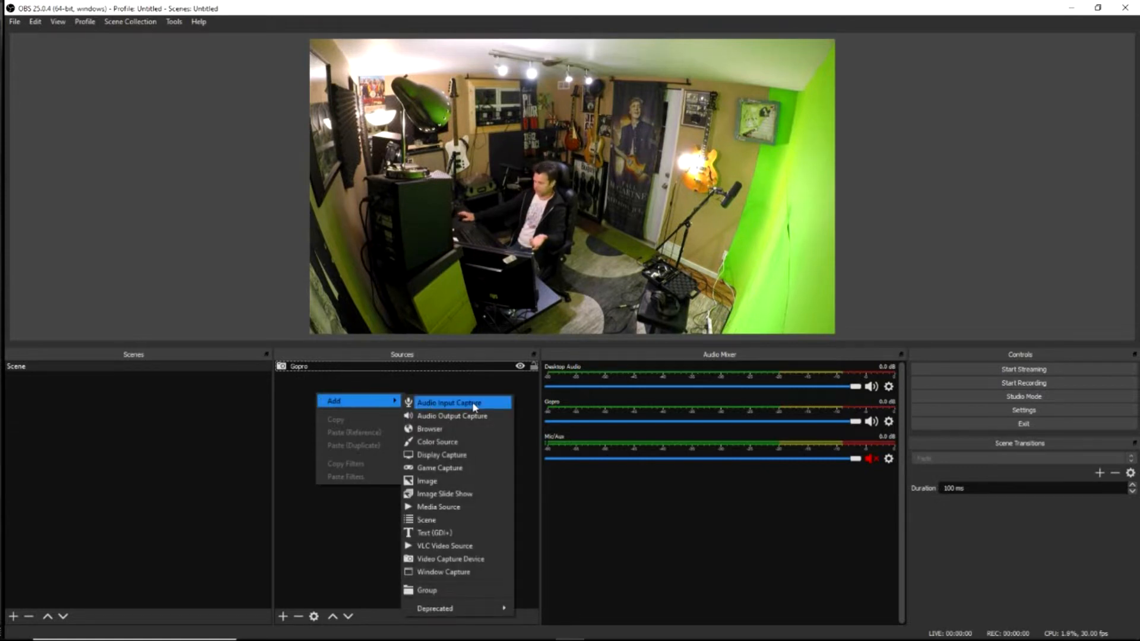
Step: Add an Audio Input Capture source 'UR44' using the Line (Steinberg UR44) device
{"action": "left_click", "coordinate": [449, 402]}
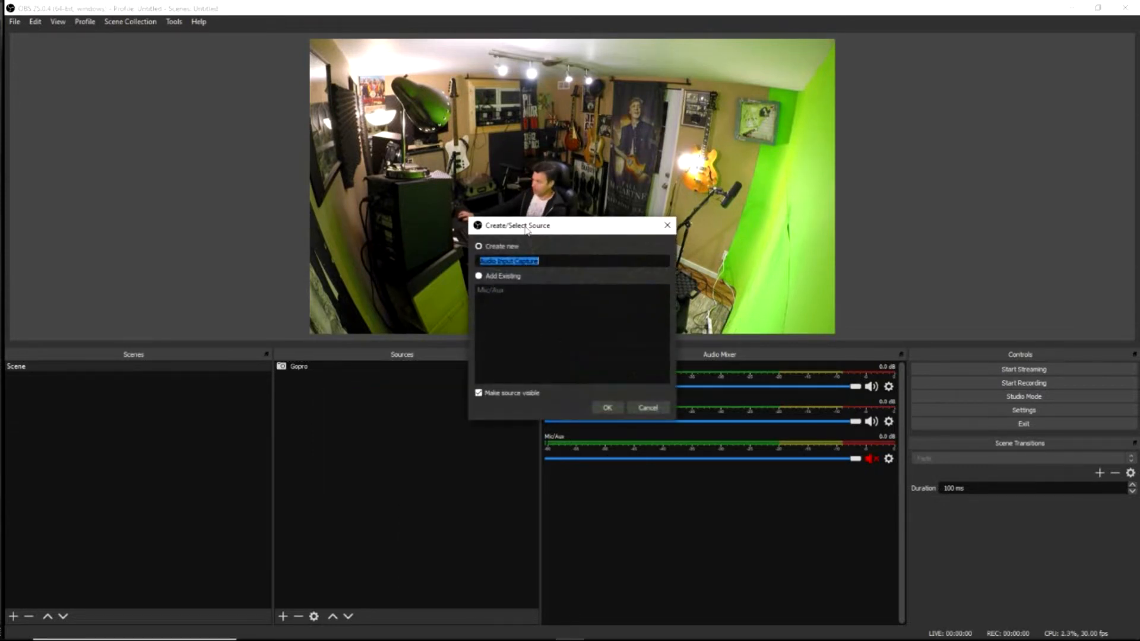
{"action": "type", "text": "URI"}
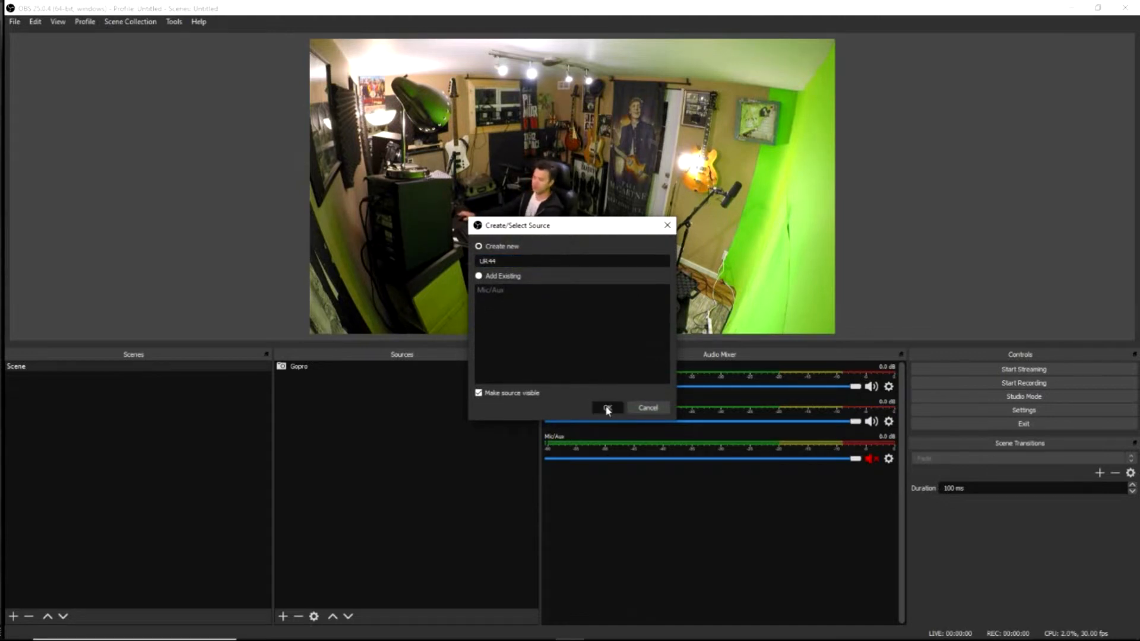
{"action": "left_click", "coordinate": [606, 407]}
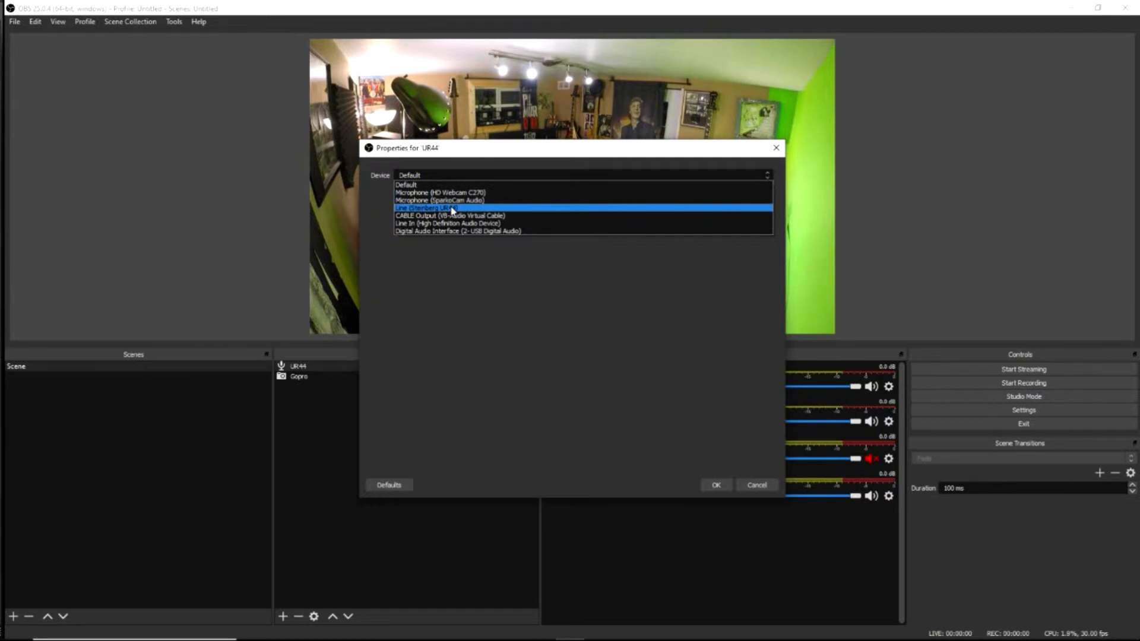
{"action": "left_click", "coordinate": [431, 208]}
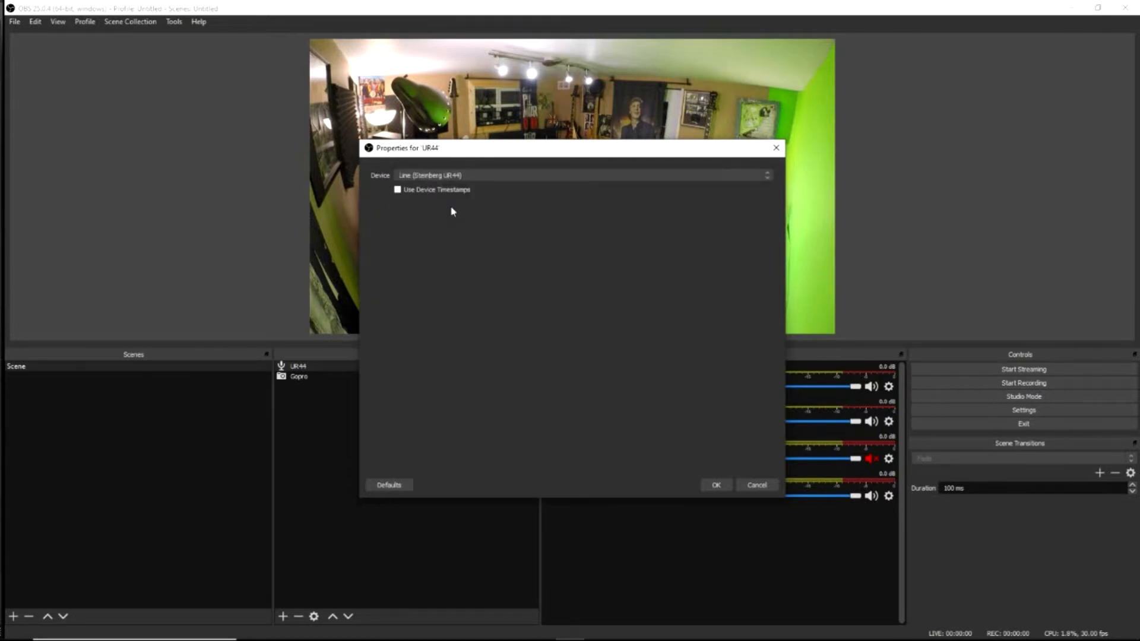
{"action": "left_click", "coordinate": [716, 485]}
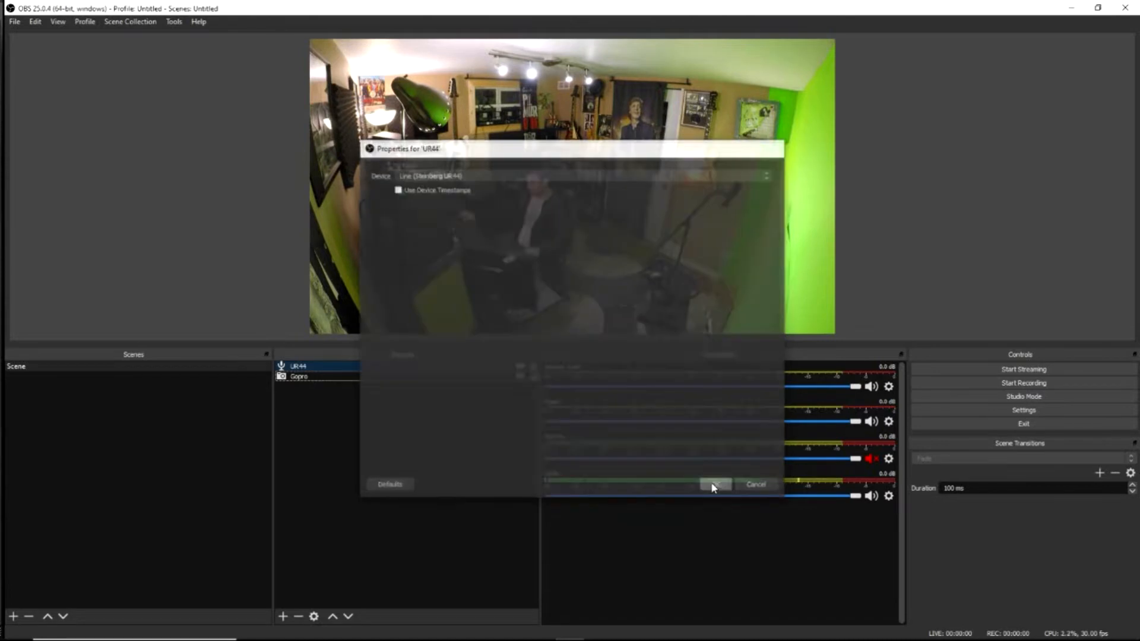
{"action": "left_click", "coordinate": [714, 485]}
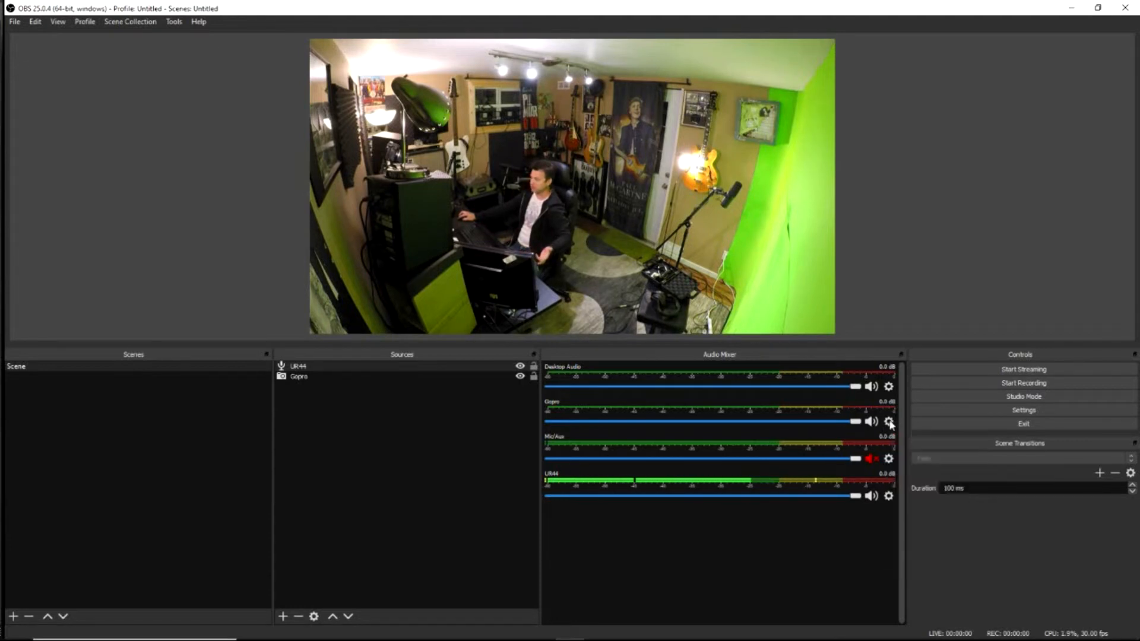
Step: Mute the GoPro audio and open Advanced Audio Properties from the UR44 gear menu
{"action": "left_click", "coordinate": [871, 422]}
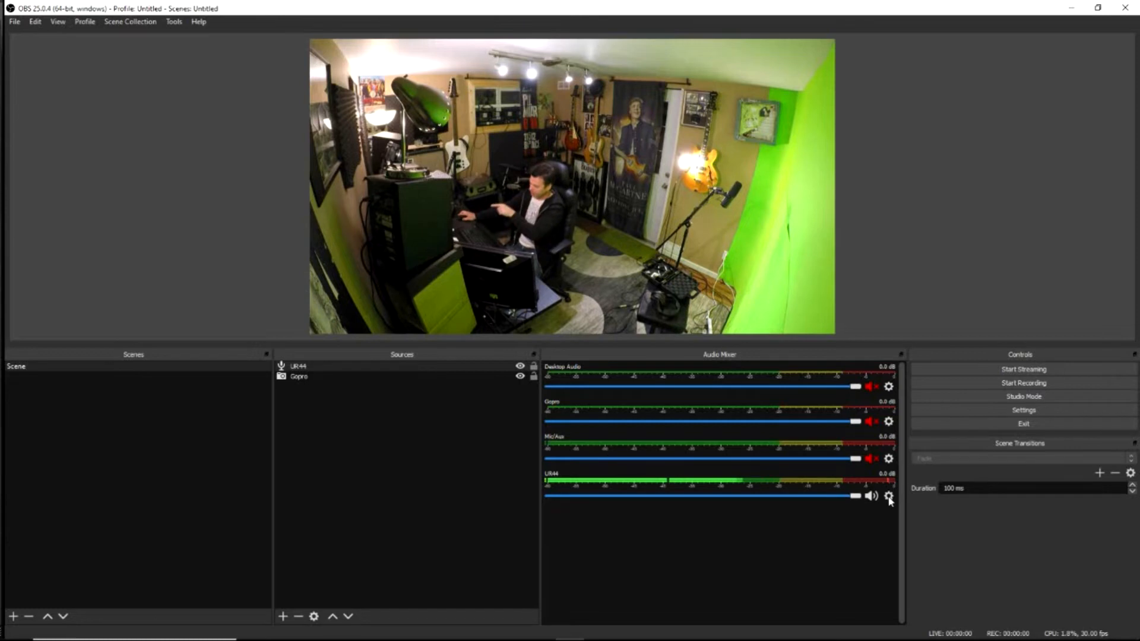
{"action": "left_click", "coordinate": [888, 496]}
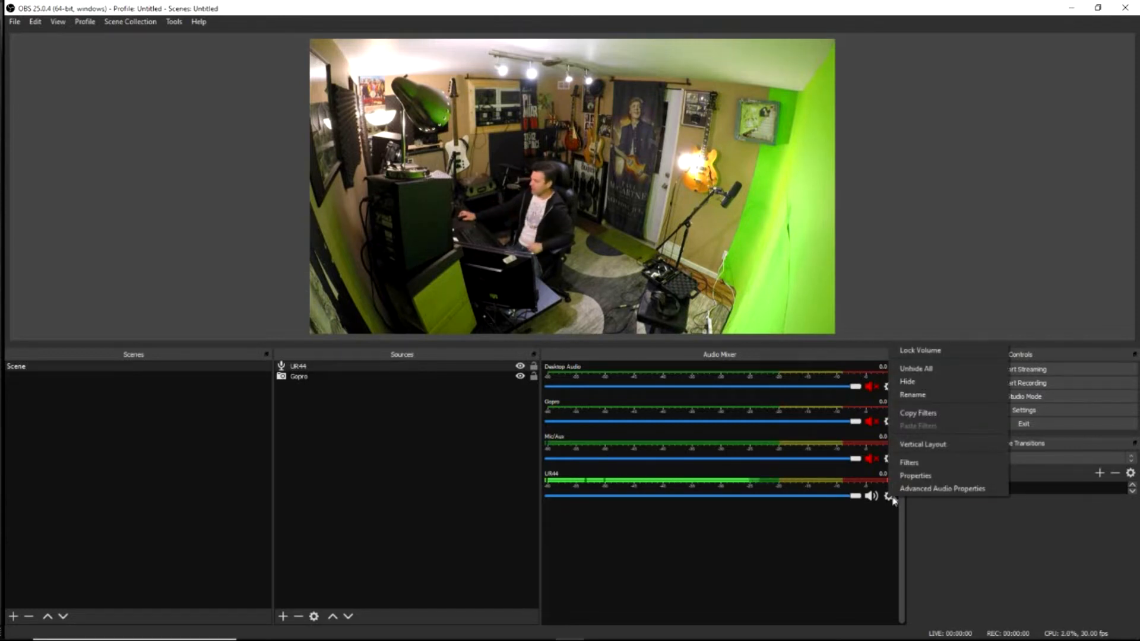
{"action": "left_click", "coordinate": [942, 488]}
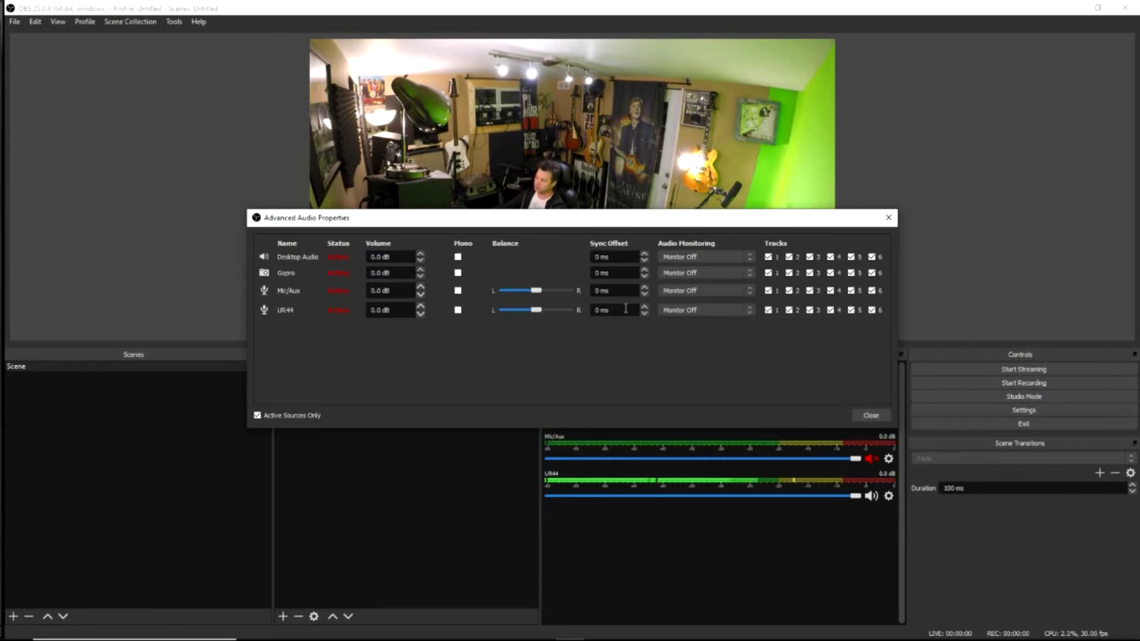
Step: Give UR44 a 100 ms sync offset and start streaming
{"action": "left_click", "coordinate": [615, 310]}
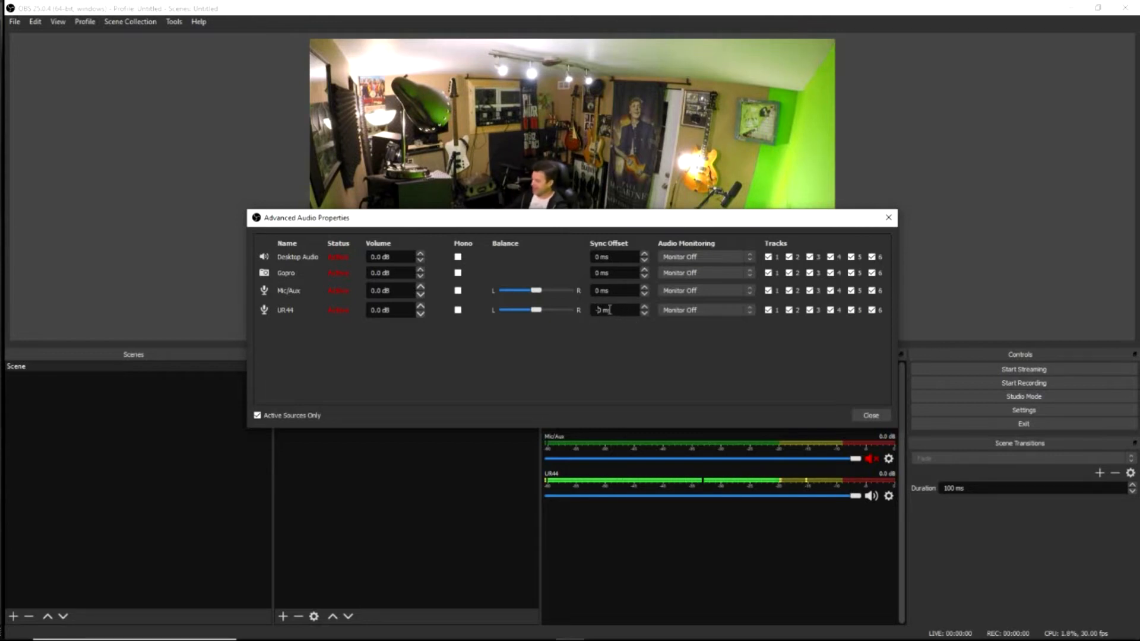
{"action": "left_click", "coordinate": [643, 313]}
{"action": "type", "text": "100"}
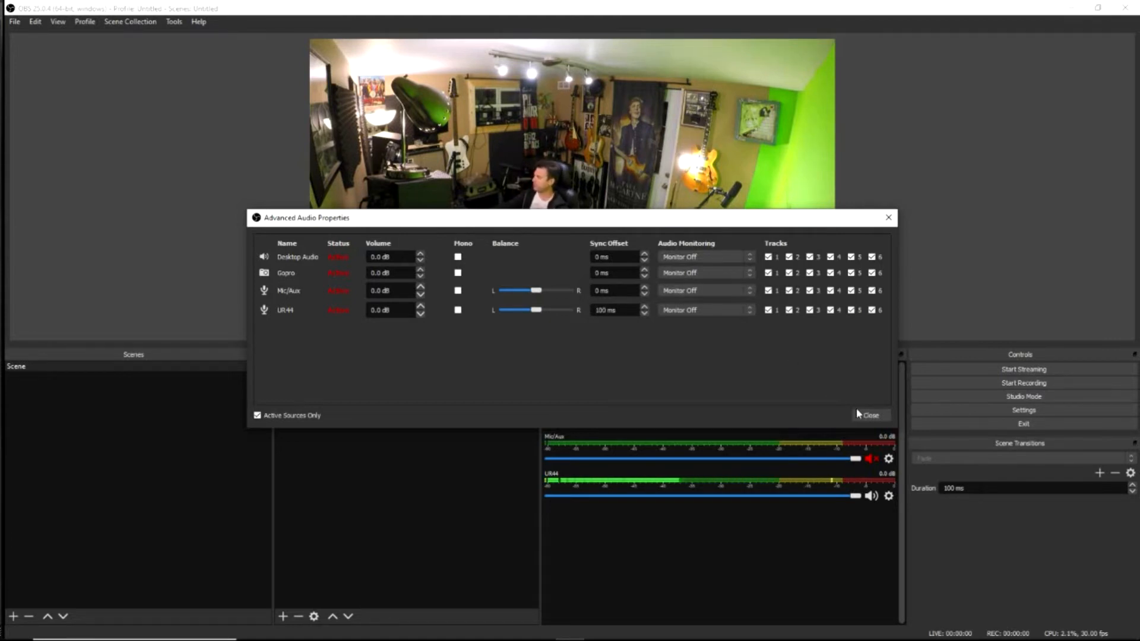
{"action": "left_click", "coordinate": [869, 415]}
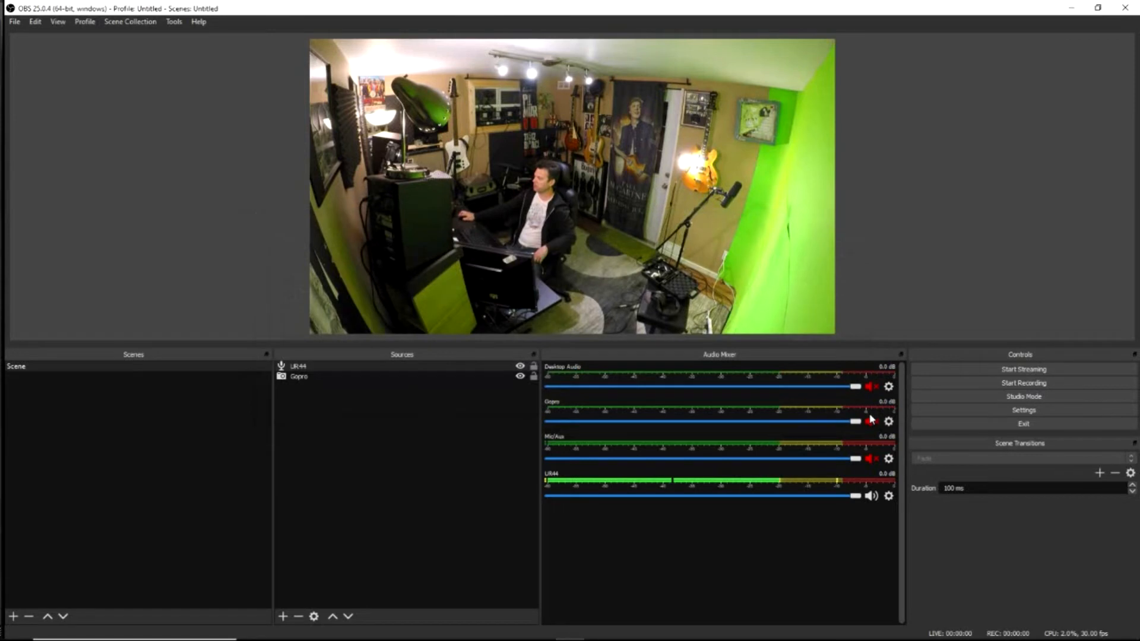
{"action": "mouse_move", "coordinate": [731, 505]}
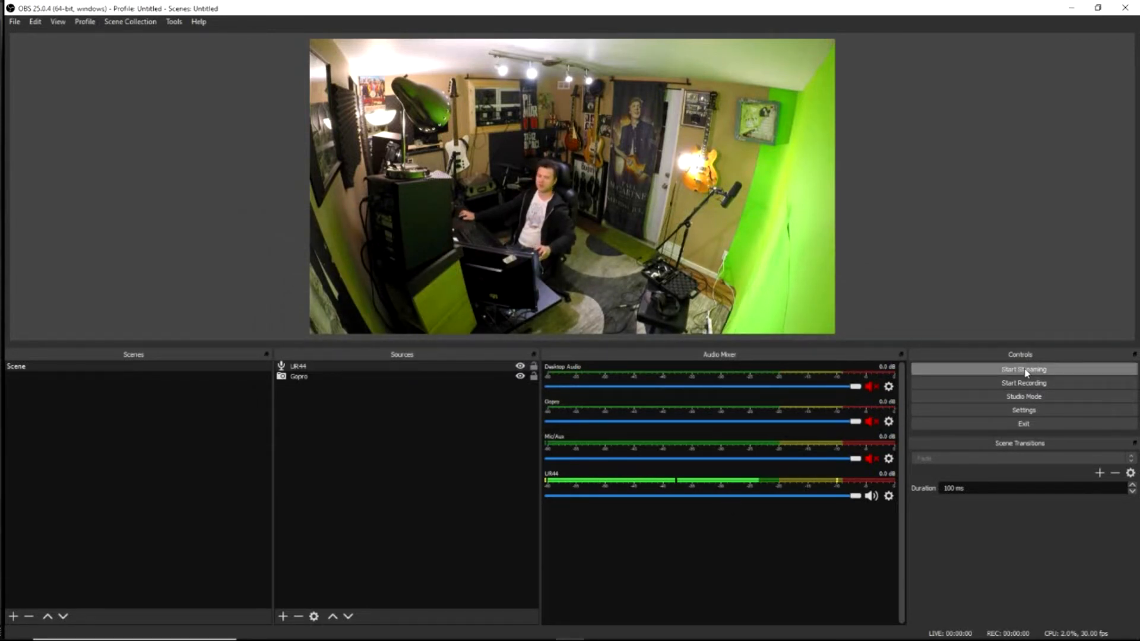
{"action": "left_click", "coordinate": [1022, 369]}
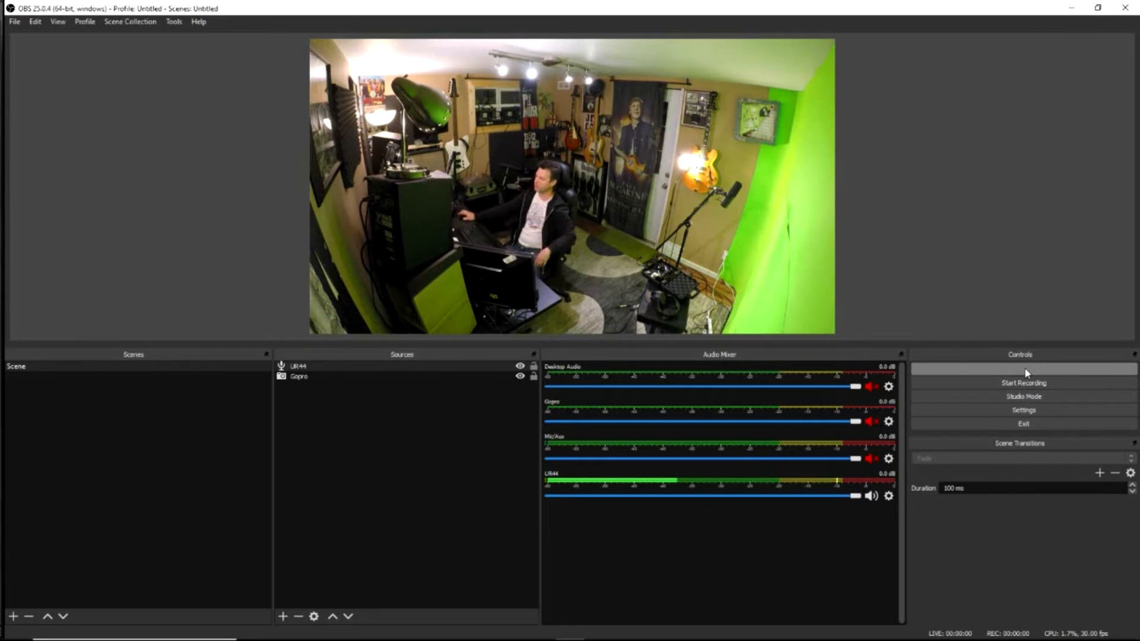
{"action": "left_click", "coordinate": [1024, 369]}
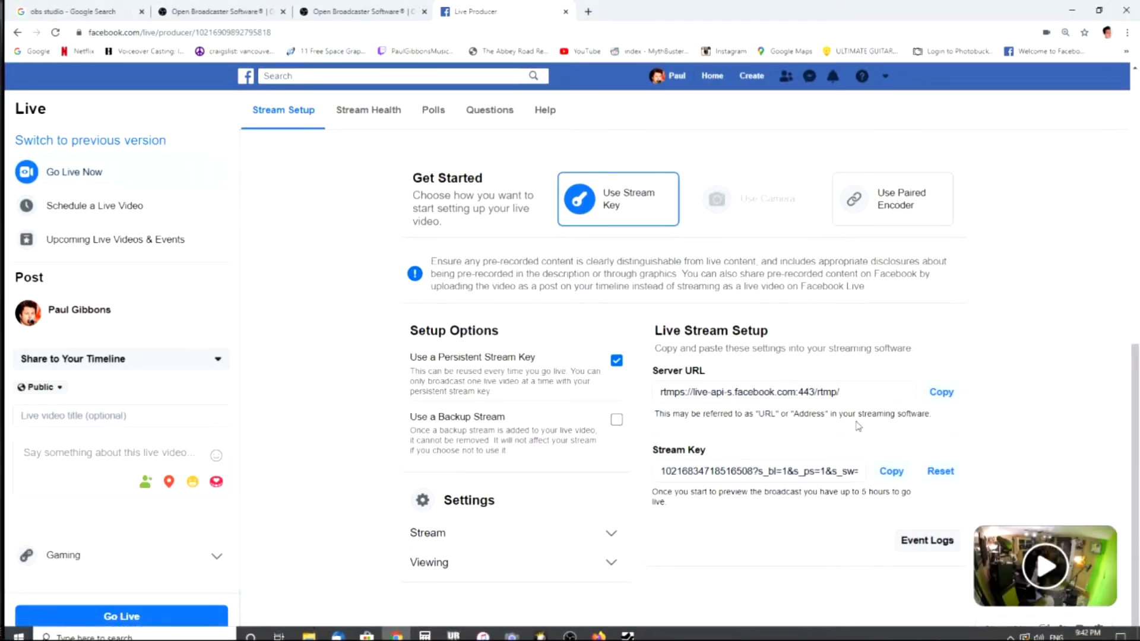
Step: Check the Facebook Live Producer Stream Setup preview for the incoming OBS stream
{"action": "left_click", "coordinate": [1046, 564]}
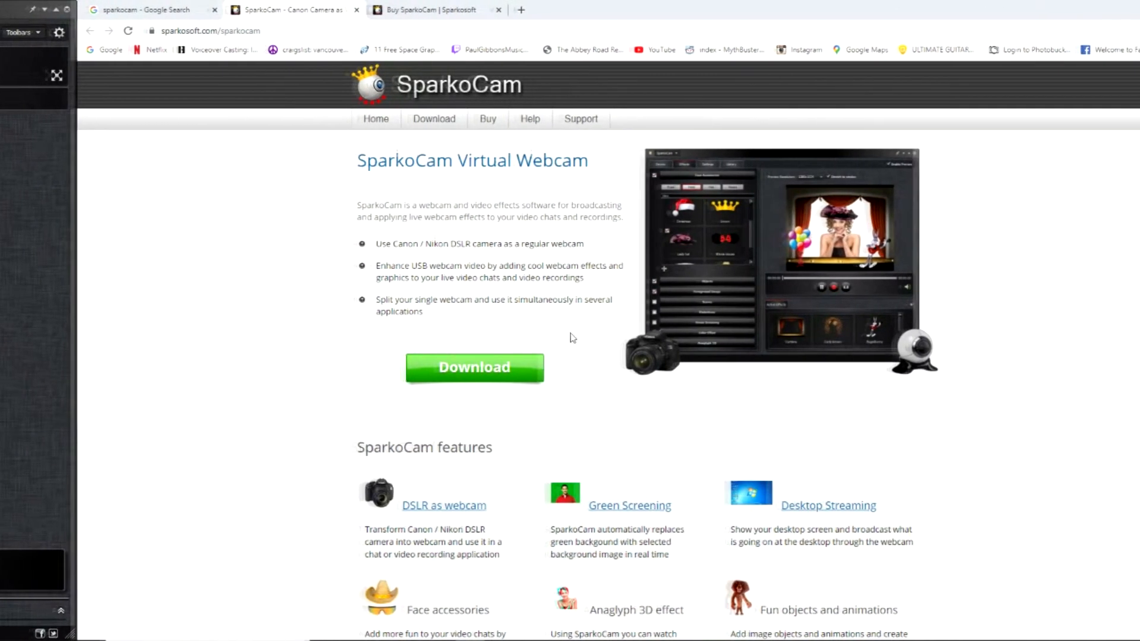
Step: Open the SparkoCam Buy page and scroll through the Pro license prices
{"action": "left_click", "coordinate": [474, 367]}
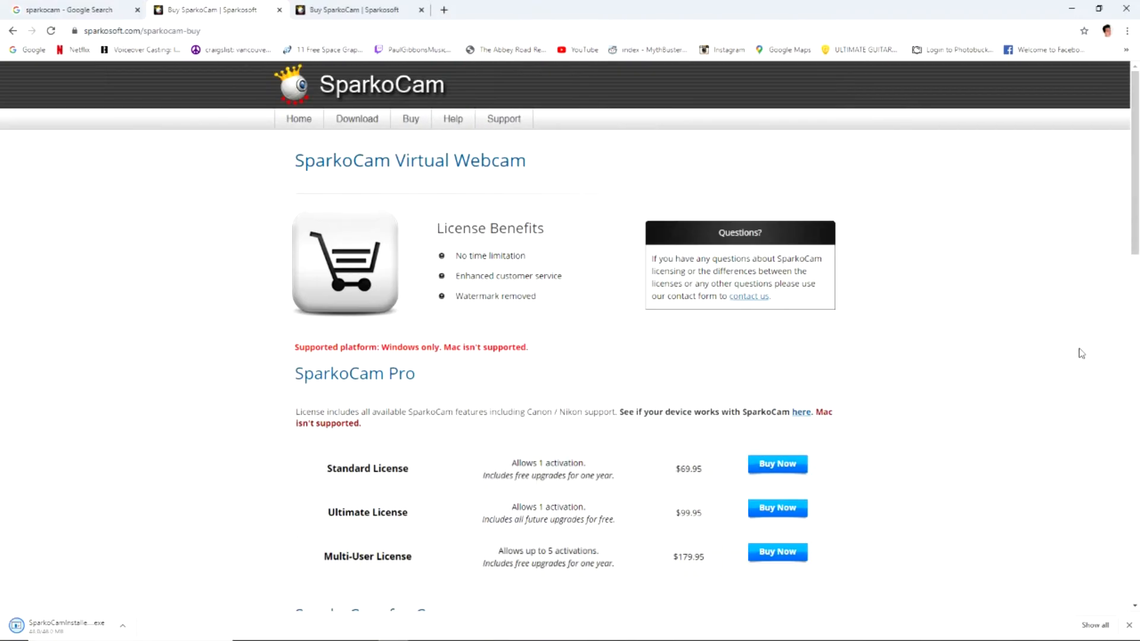
{"action": "scroll", "scroll_direction": "down", "scroll_amount": 3}
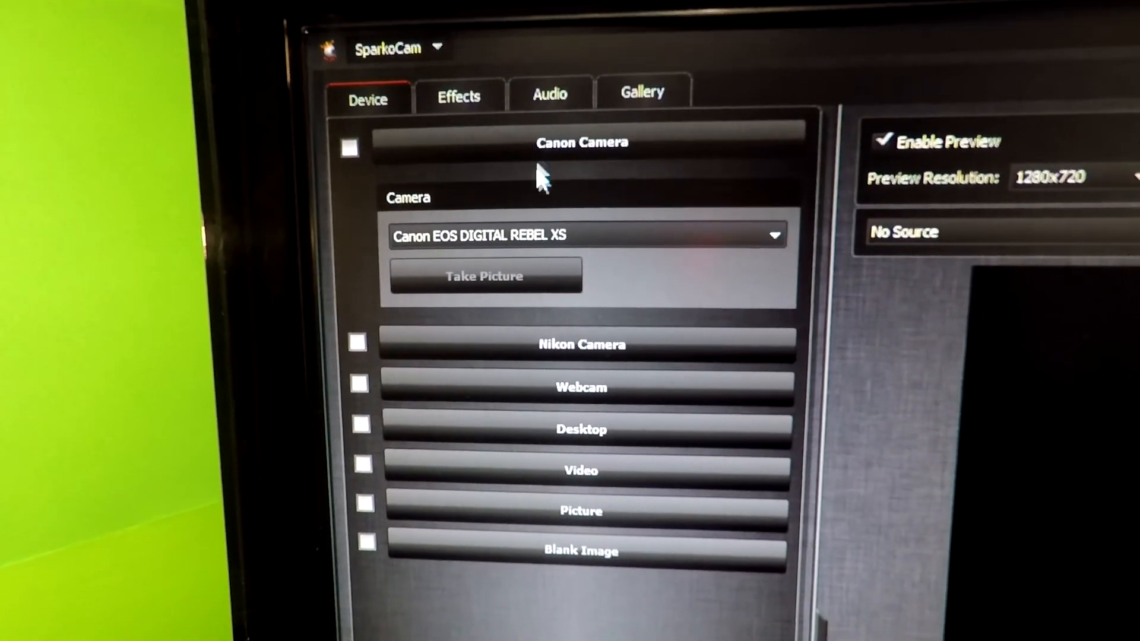
Step: Tick the Canon Camera checkbox to use the Canon EOS DIGITAL REBEL XS
{"action": "left_click", "coordinate": [350, 149]}
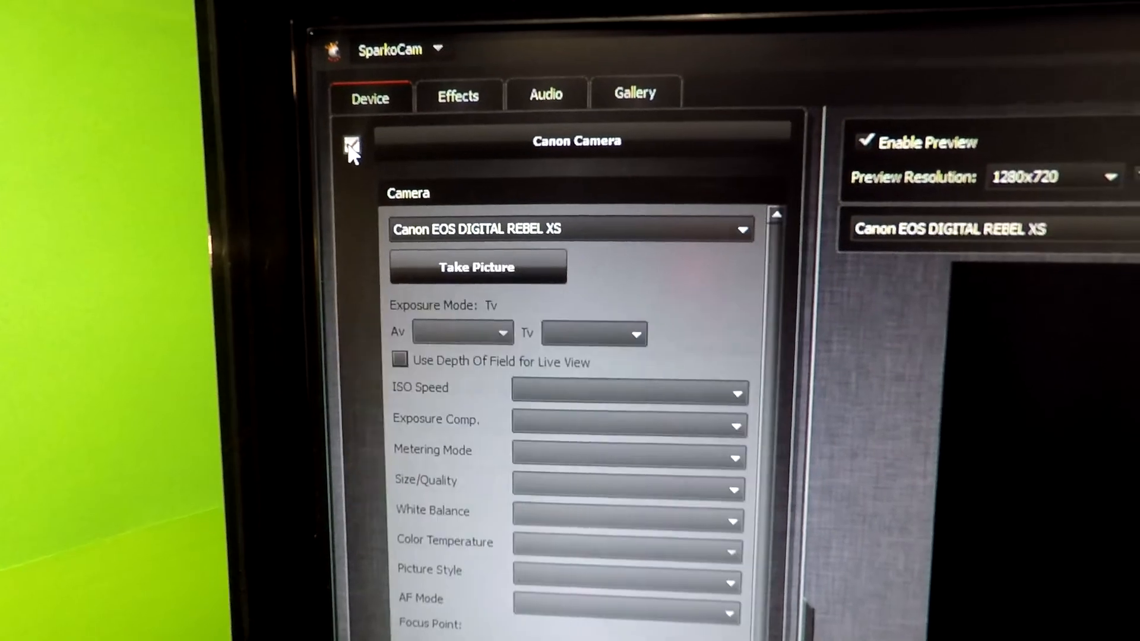
{"action": "left_click", "coordinate": [351, 146]}
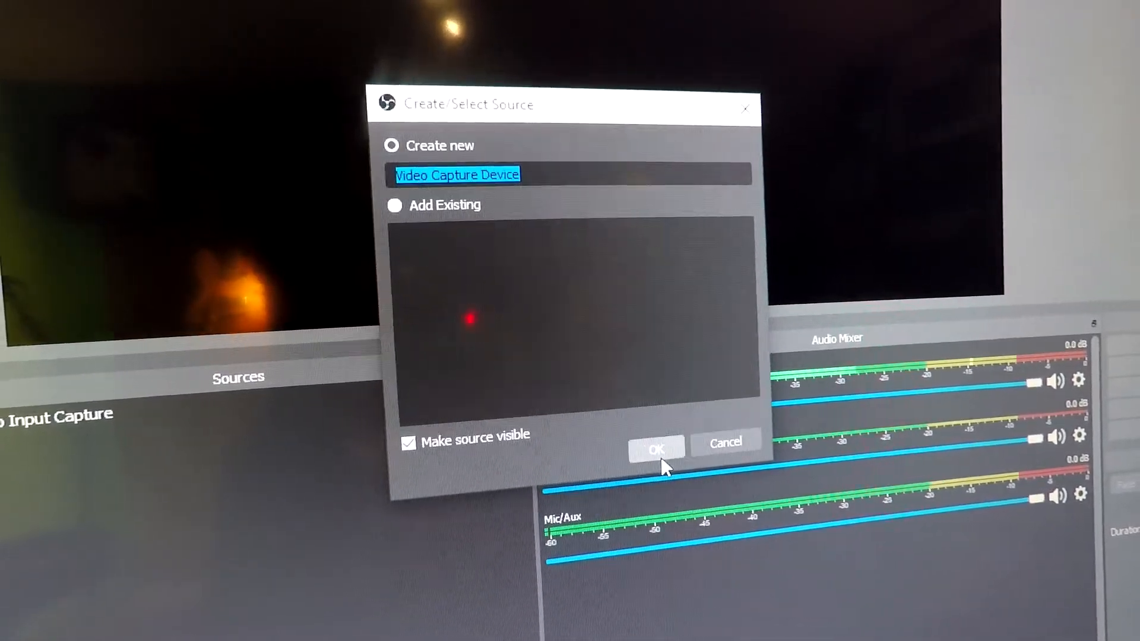
Step: Confirm the new source keeping the name 'Video Capture Device'
{"action": "left_click", "coordinate": [655, 449]}
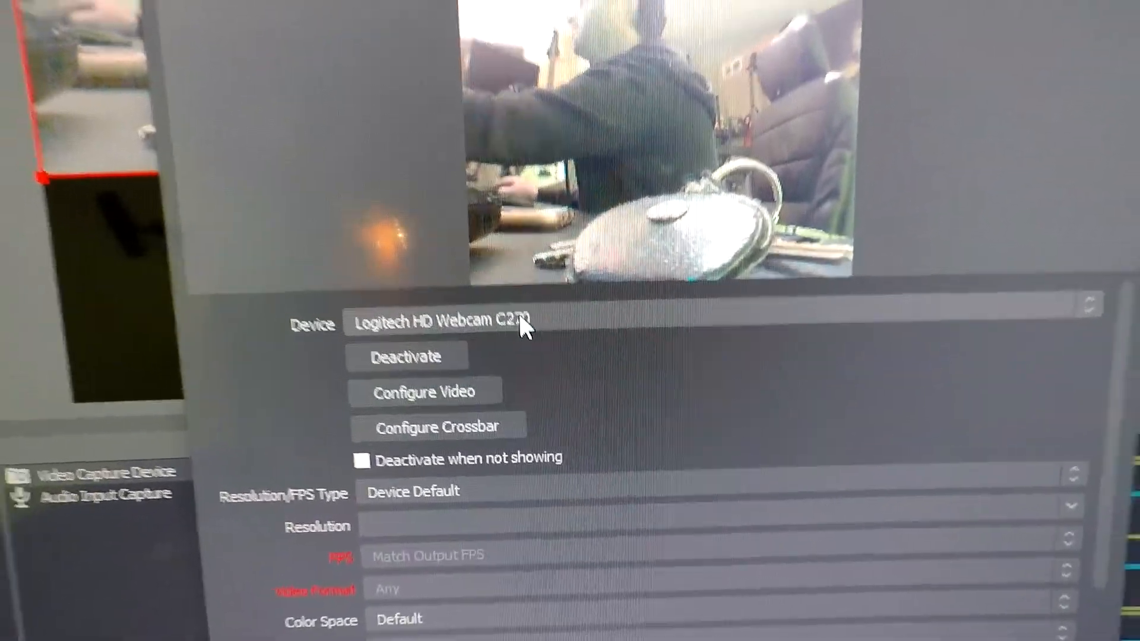
Step: Set the capture device to SparkoCam Video and Resolution/FPS Type to Custom
{"action": "left_click", "coordinate": [437, 322]}
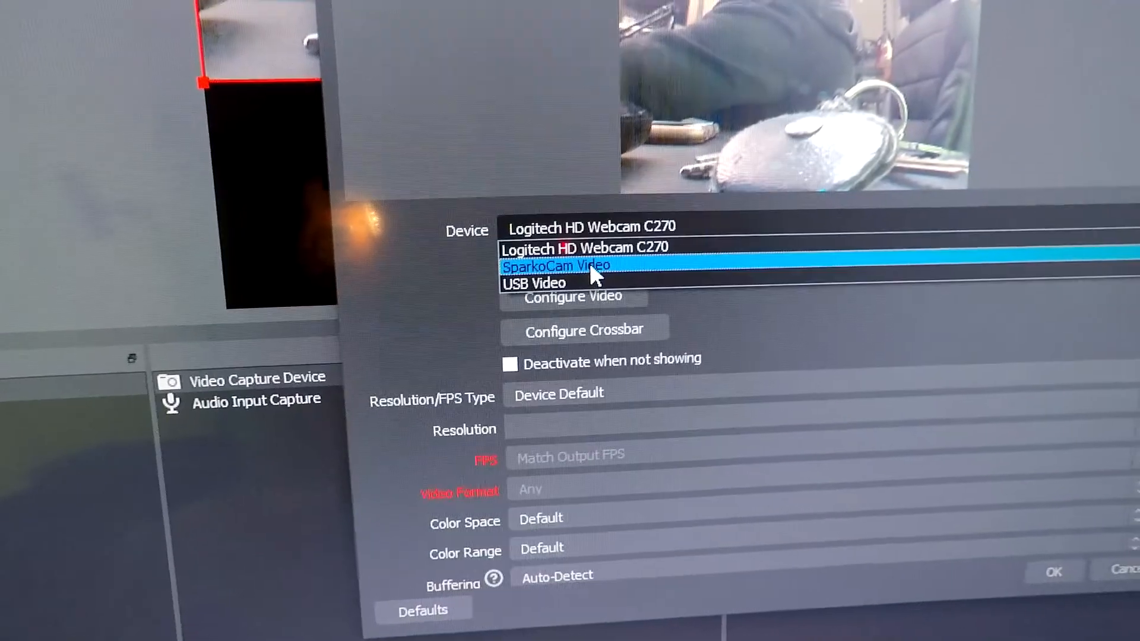
{"action": "left_click", "coordinate": [558, 266]}
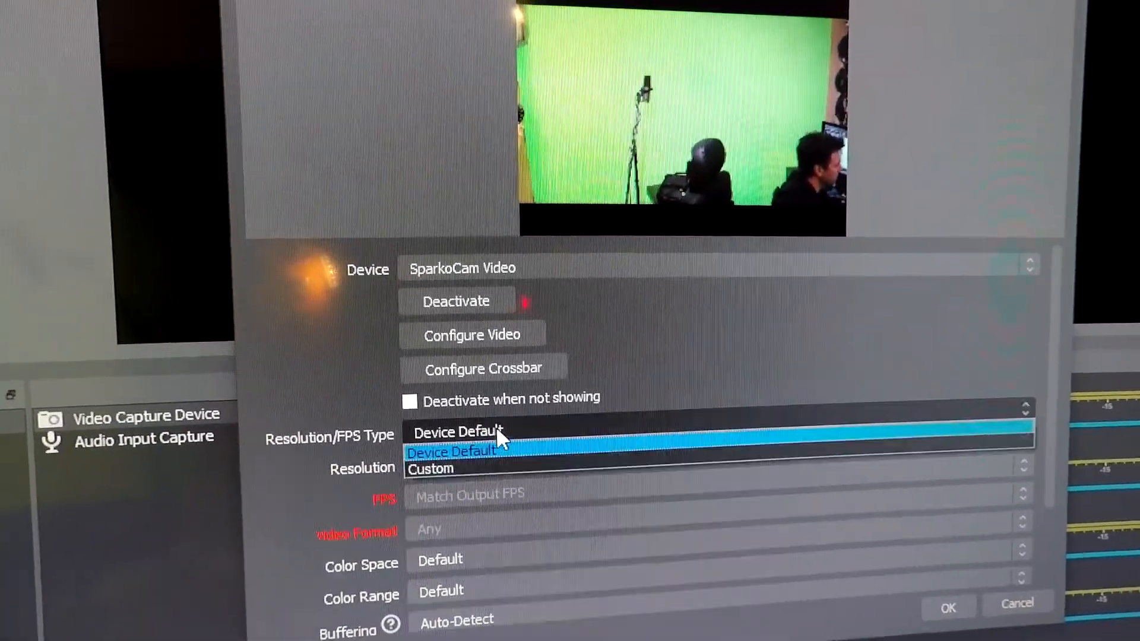
{"action": "left_click", "coordinate": [430, 469]}
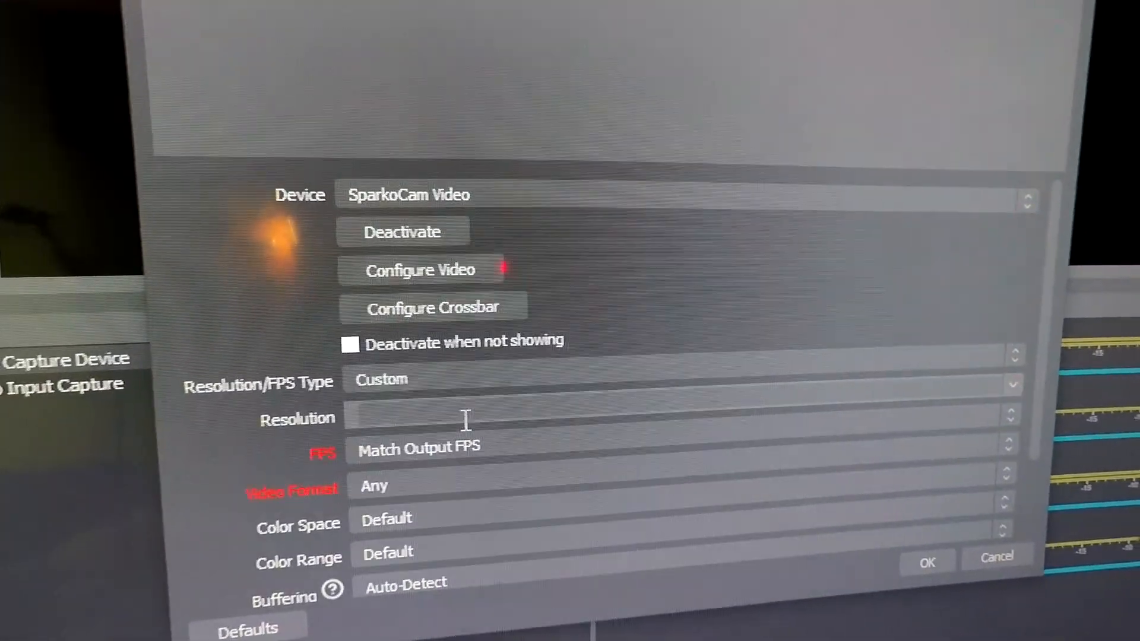